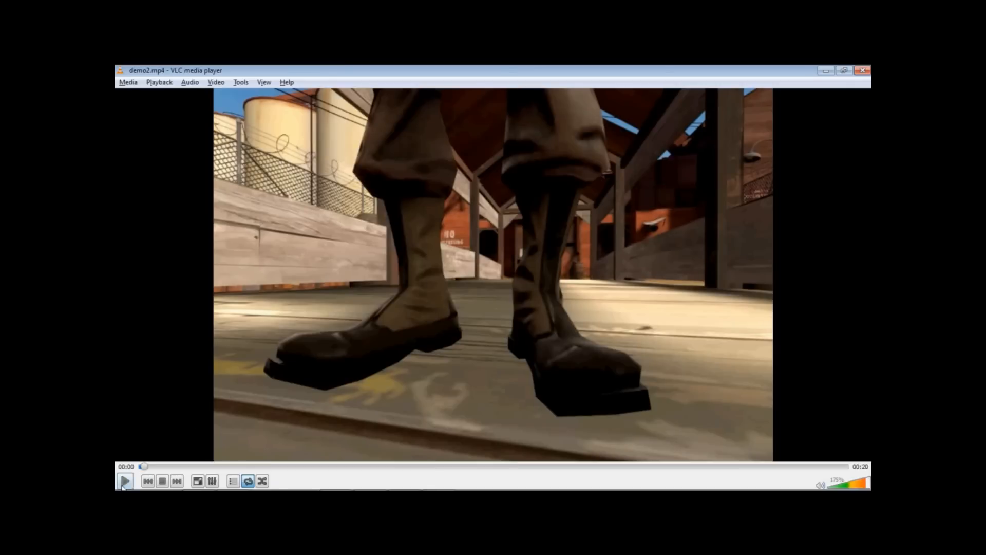
Play the demo2.mp4 reference clip in VLC and pause it near the end
{"action": "left_click", "coordinate": [124, 481]}
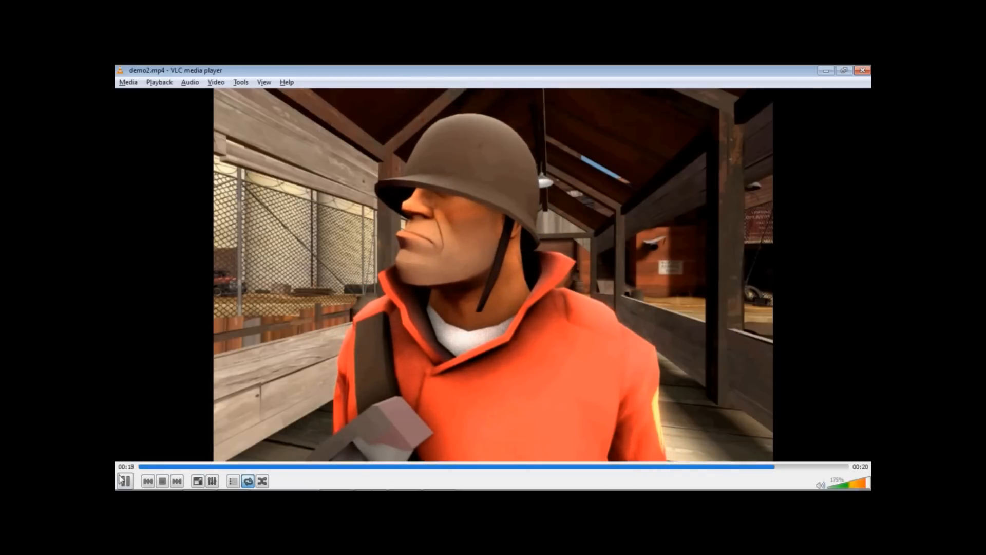
{"action": "left_click", "coordinate": [124, 481]}
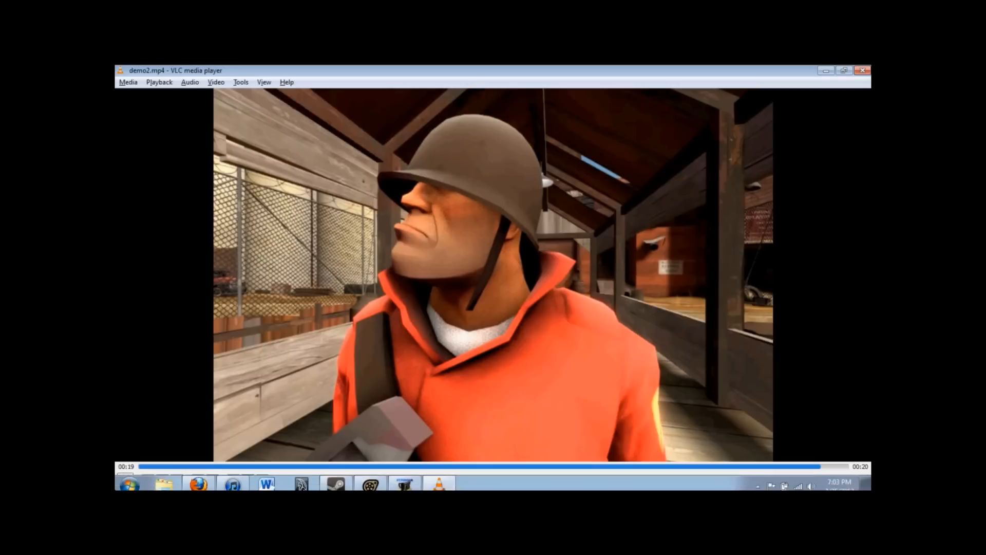
{"action": "mouse_move", "coordinate": [522, 217]}
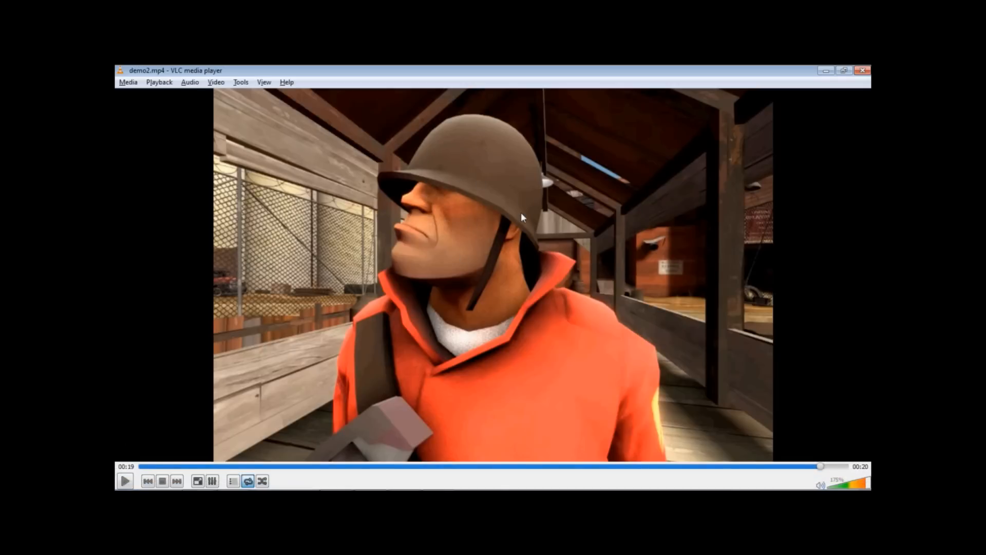
{"action": "mouse_move", "coordinate": [629, 322]}
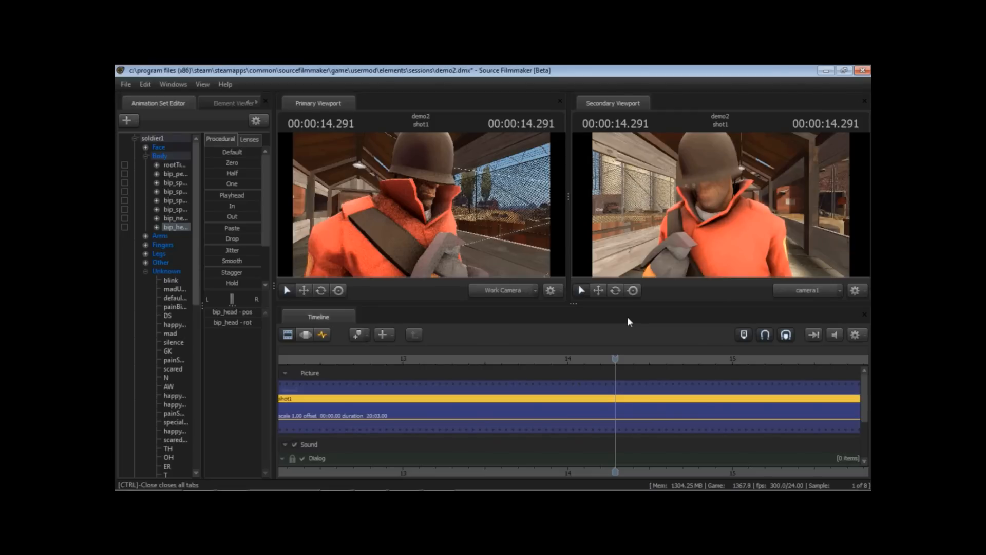
{"action": "mouse_move", "coordinate": [719, 266]}
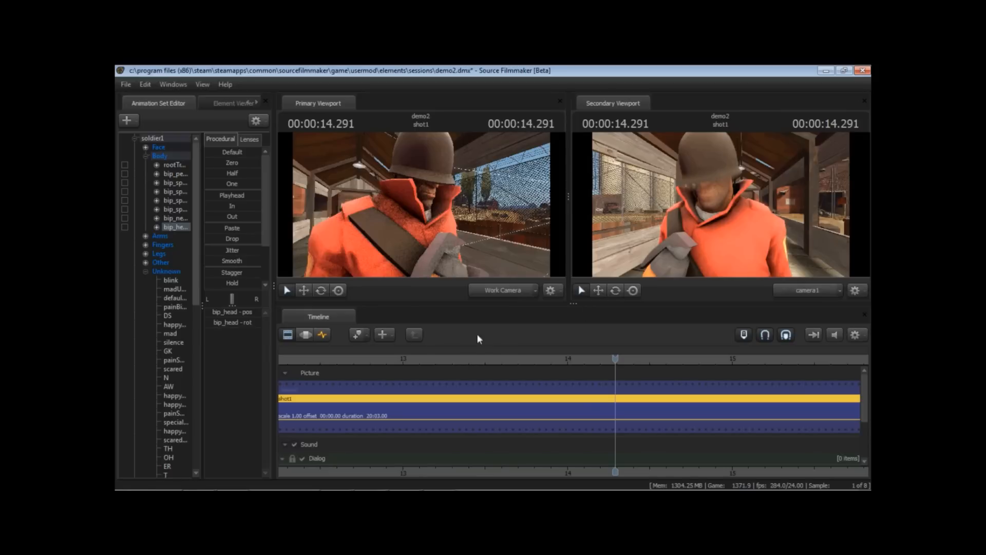
Switch the timeline to Graph Editor, float the Animation Set Editor aside, and expand soldier1 down to bip_head
{"action": "left_click", "coordinate": [322, 334]}
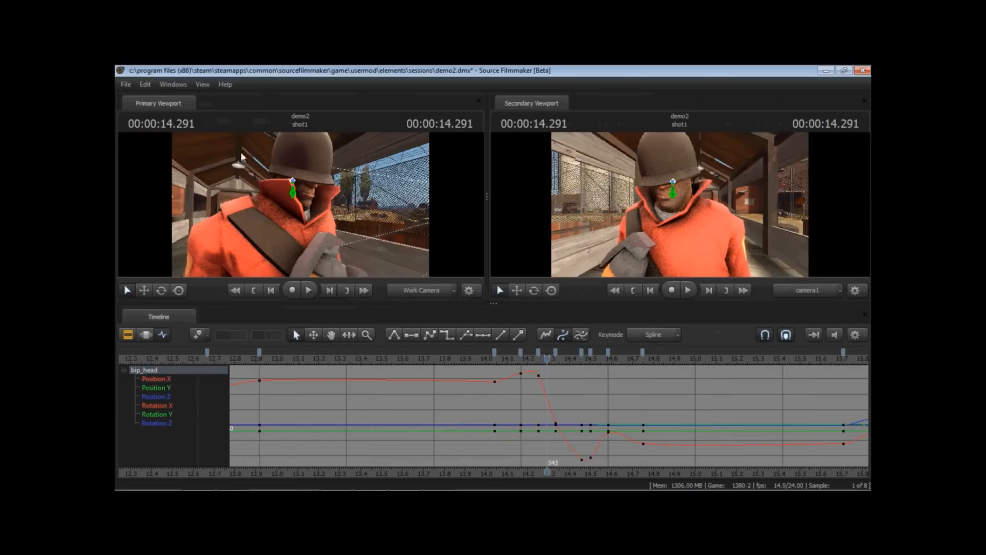
{"action": "mouse_move", "coordinate": [195, 210]}
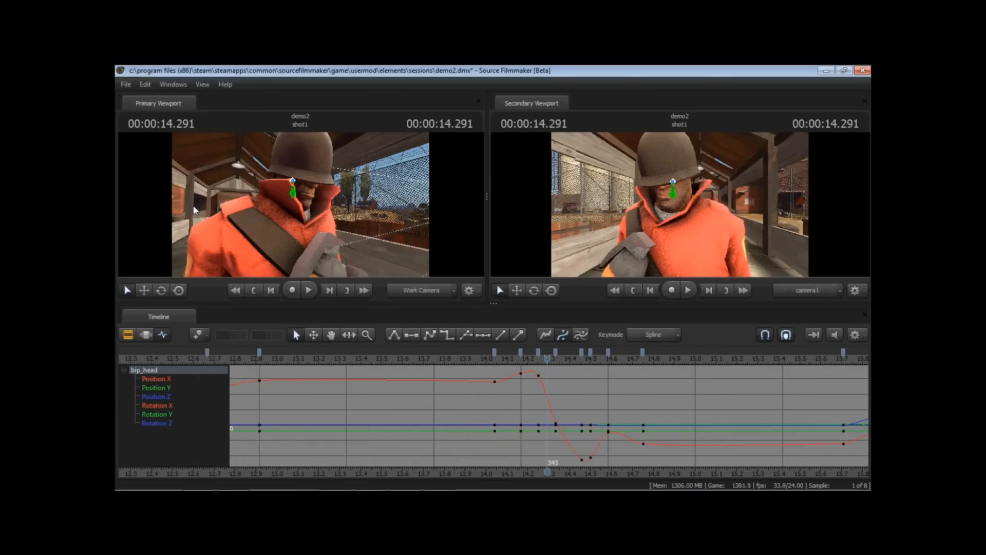
{"action": "mouse_move", "coordinate": [175, 199]}
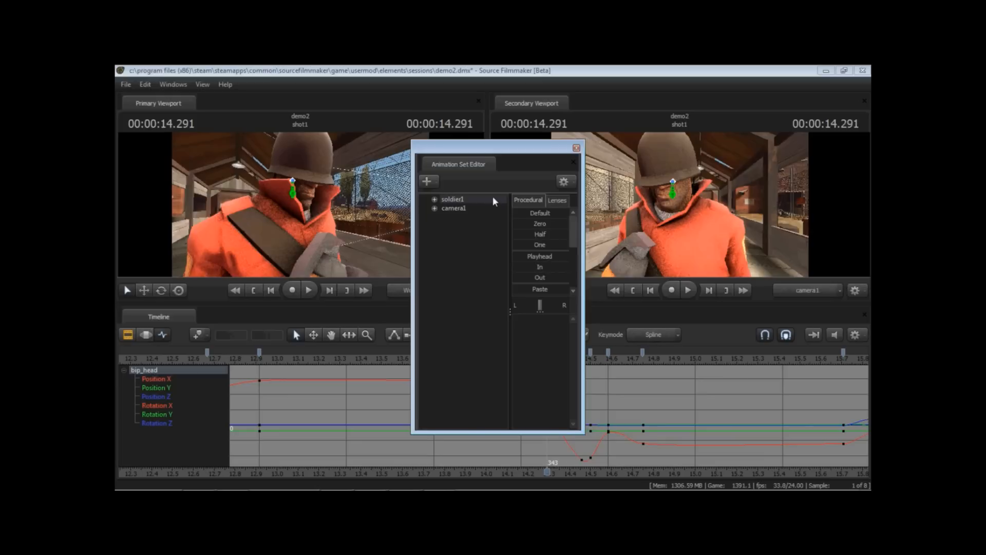
{"action": "left_click_drag", "start_coordinate": [496, 155], "coordinate": [487, 154]}
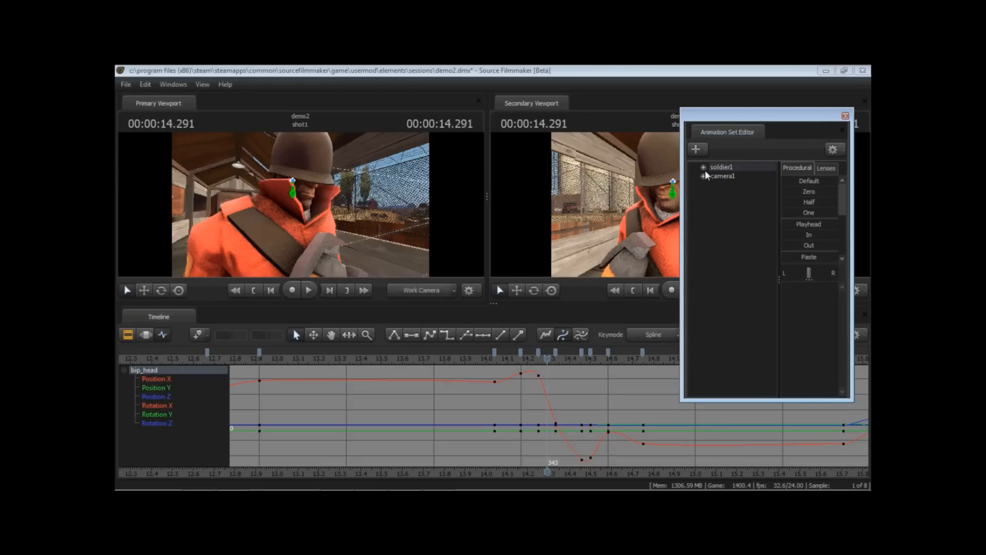
{"action": "left_click", "coordinate": [703, 166]}
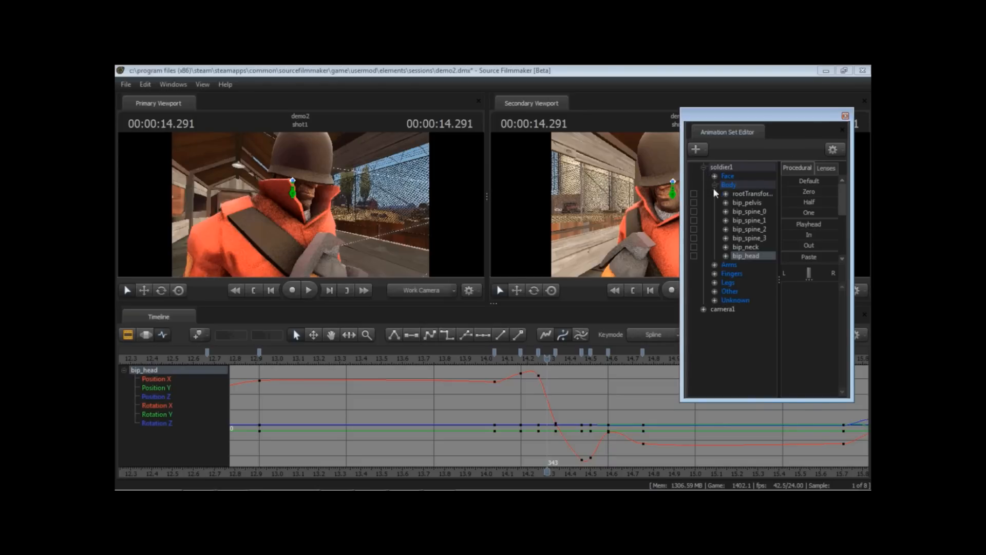
{"action": "left_click", "coordinate": [725, 255]}
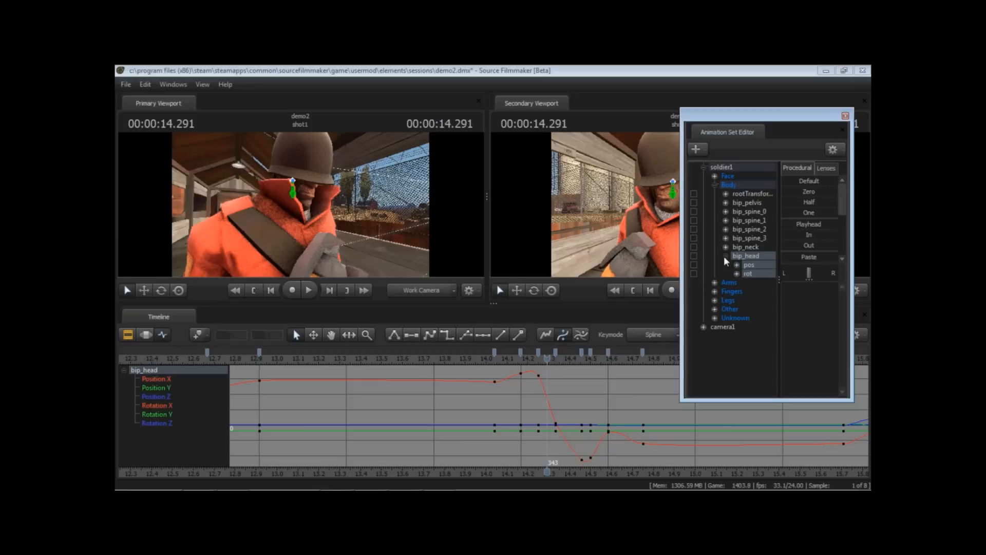
{"action": "left_click", "coordinate": [714, 184]}
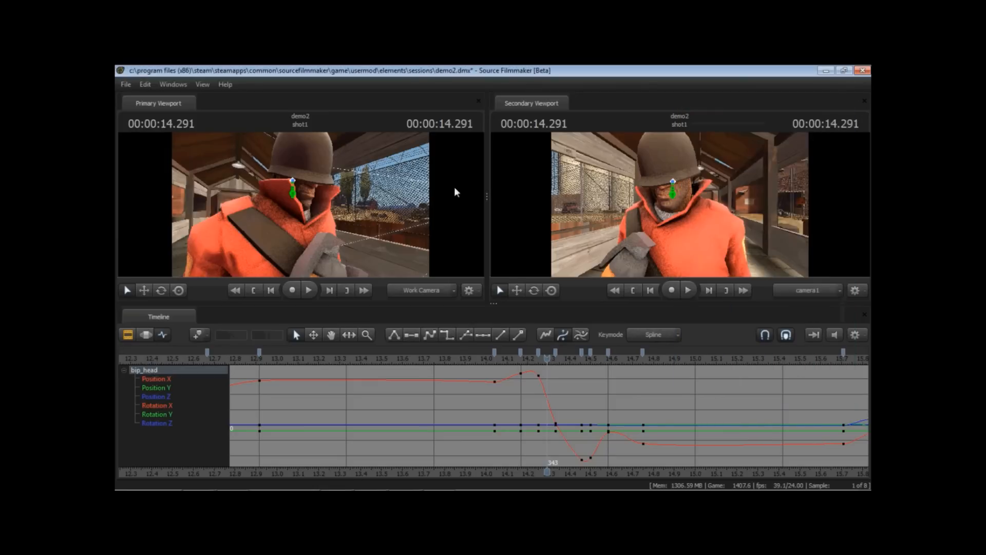
{"action": "left_click", "coordinate": [301, 155]}
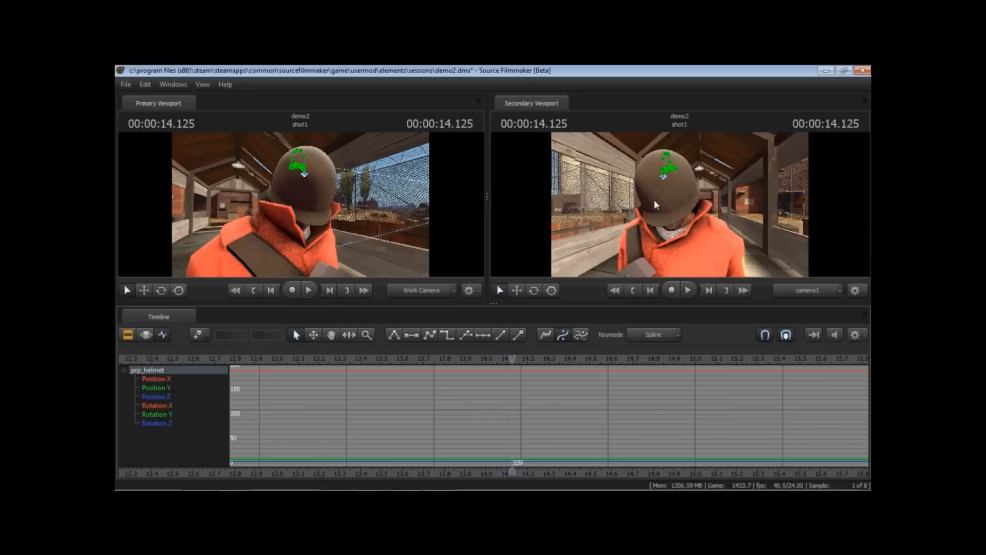
{"action": "mouse_move", "coordinate": [644, 174]}
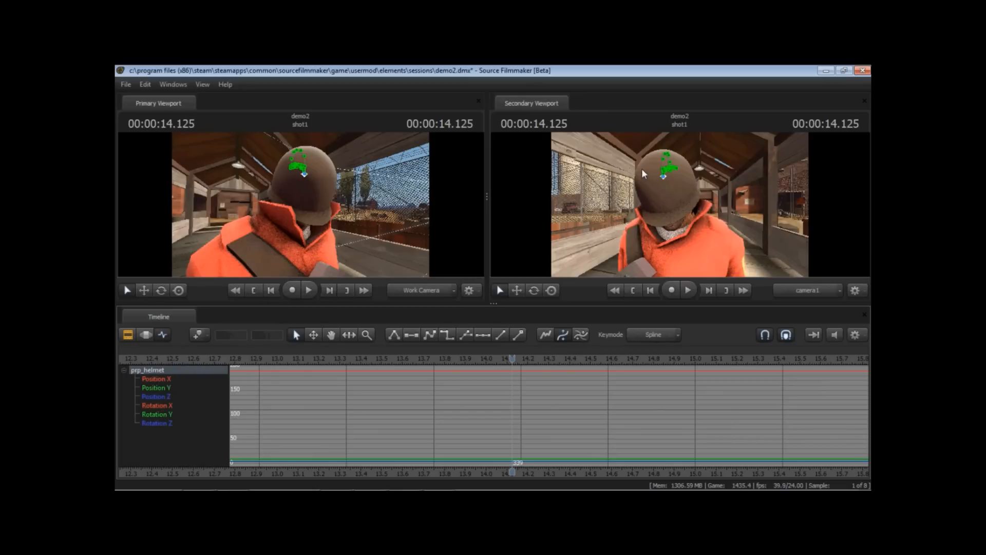
{"action": "mouse_move", "coordinate": [672, 180]}
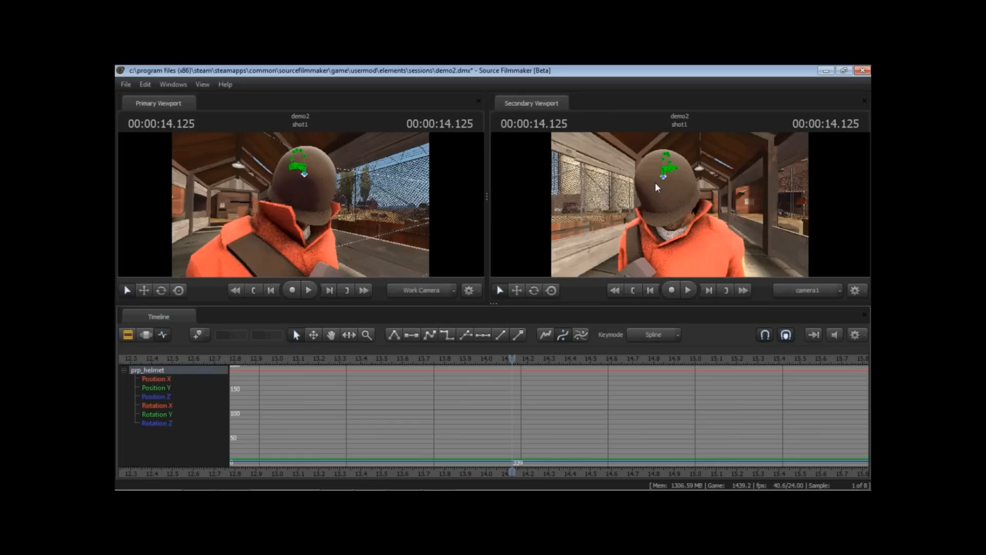
{"action": "mouse_move", "coordinate": [675, 207]}
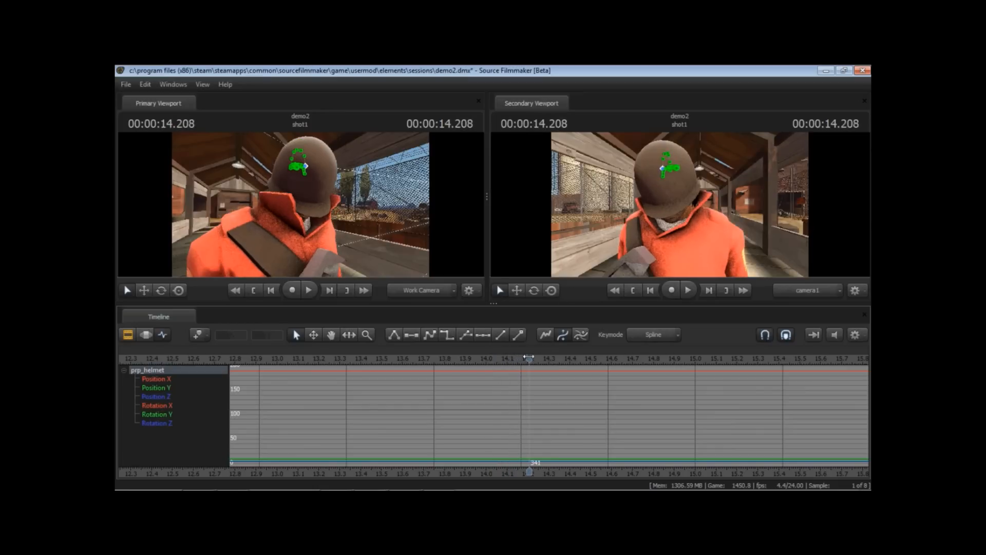
Scrub the playhead forward to about 14.58 seconds with the helmet channels loaded
{"action": "left_click_drag", "start_coordinate": [528, 357], "coordinate": [521, 357]}
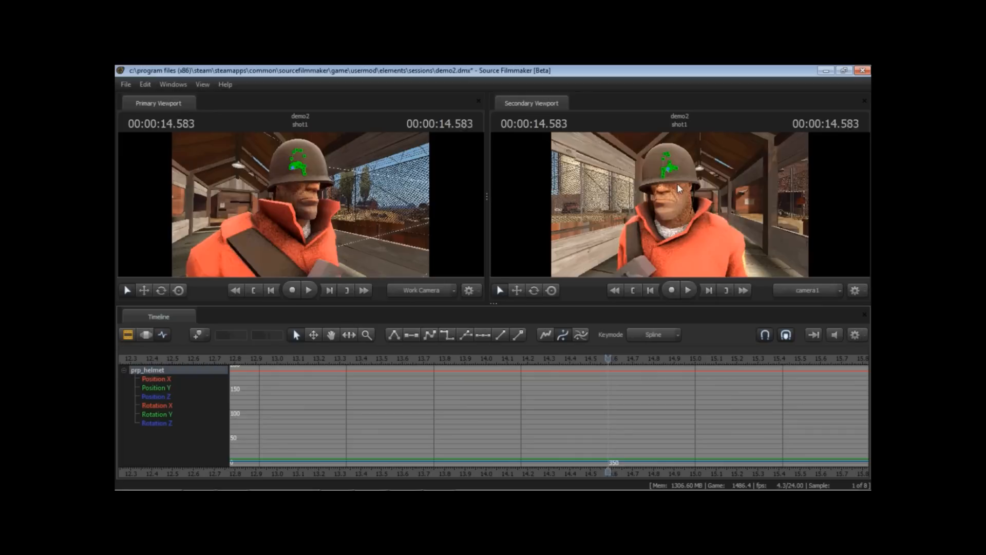
{"action": "left_click_drag", "start_coordinate": [610, 362], "coordinate": [521, 362]}
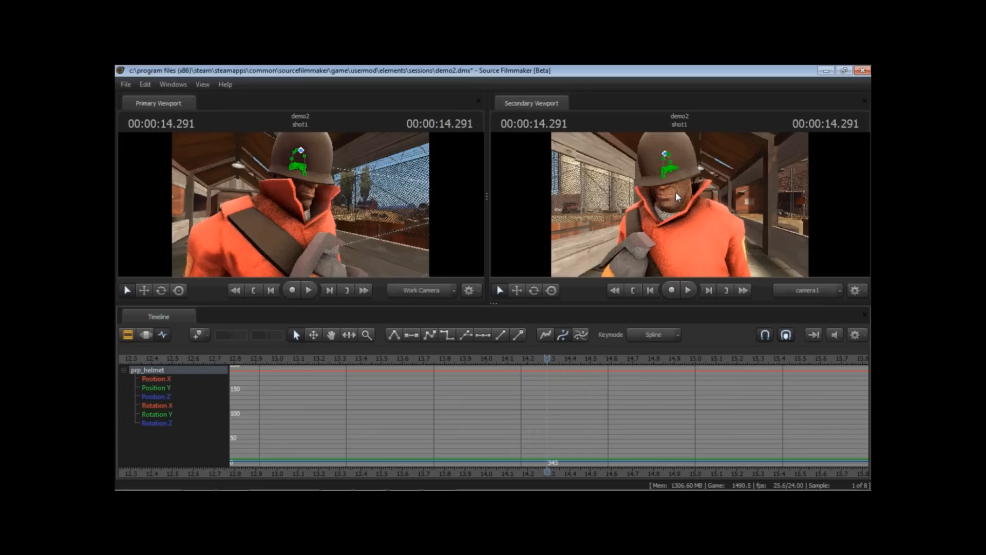
{"action": "left_click_drag", "start_coordinate": [549, 357], "coordinate": [521, 358]}
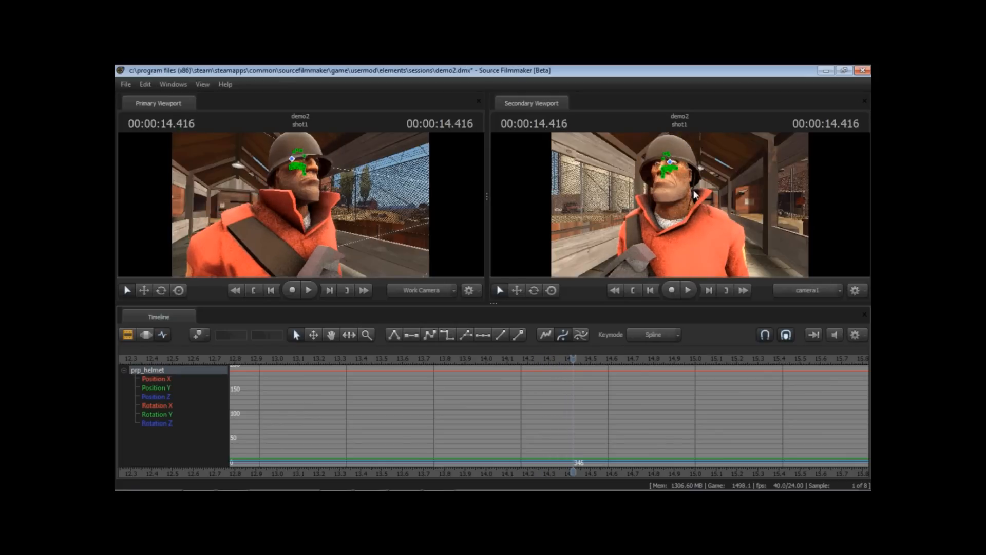
{"action": "mouse_move", "coordinate": [687, 210]}
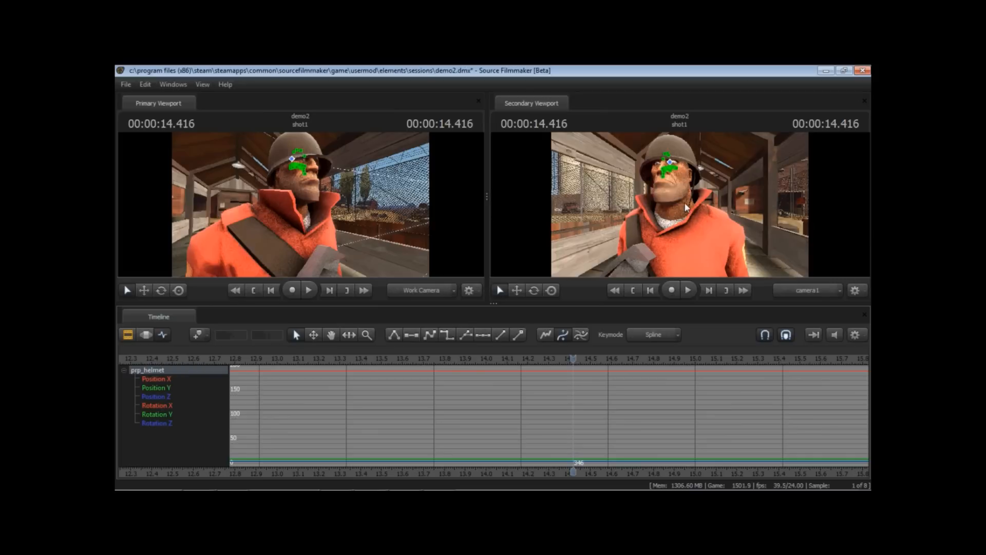
{"action": "mouse_move", "coordinate": [674, 140]}
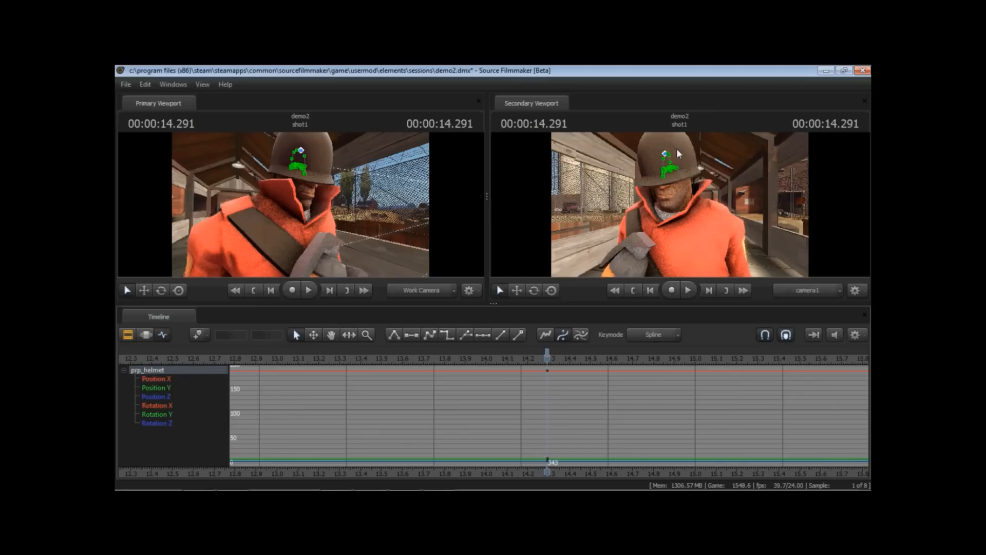
{"action": "mouse_move", "coordinate": [558, 366]}
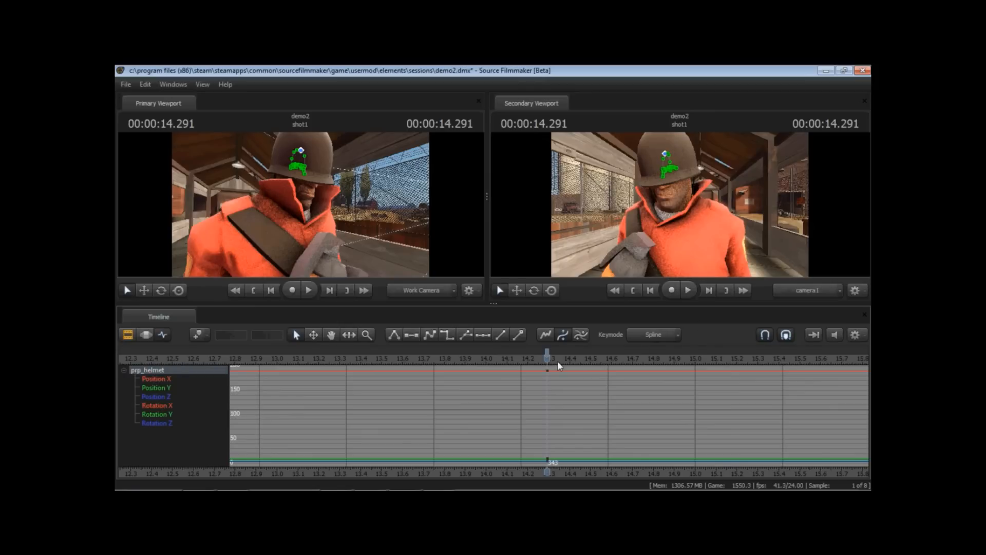
{"action": "mouse_move", "coordinate": [547, 359]}
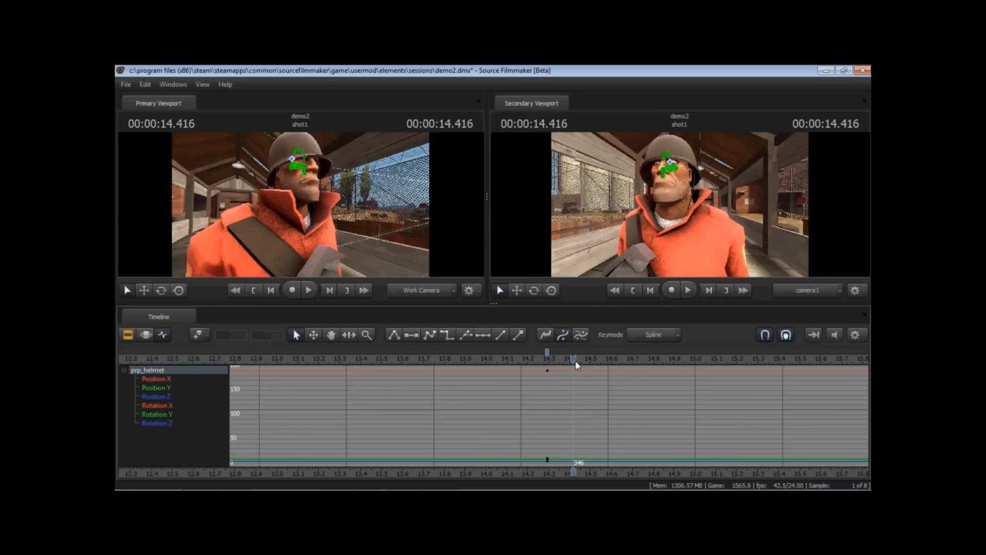
{"action": "mouse_move", "coordinate": [562, 365]}
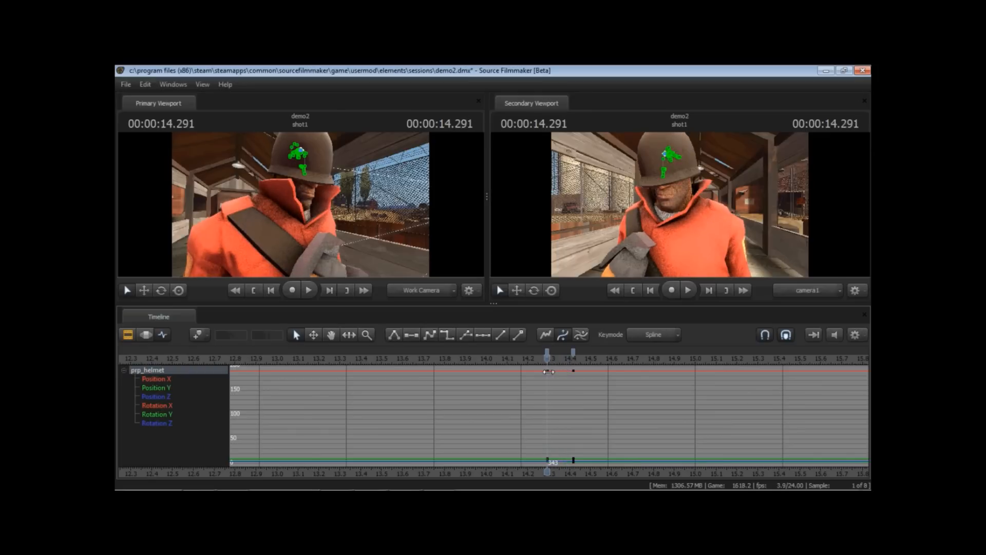
Move the playhead to frame 350 for the helmet's resting key
{"action": "left_click_drag", "start_coordinate": [548, 371], "coordinate": [569, 371]}
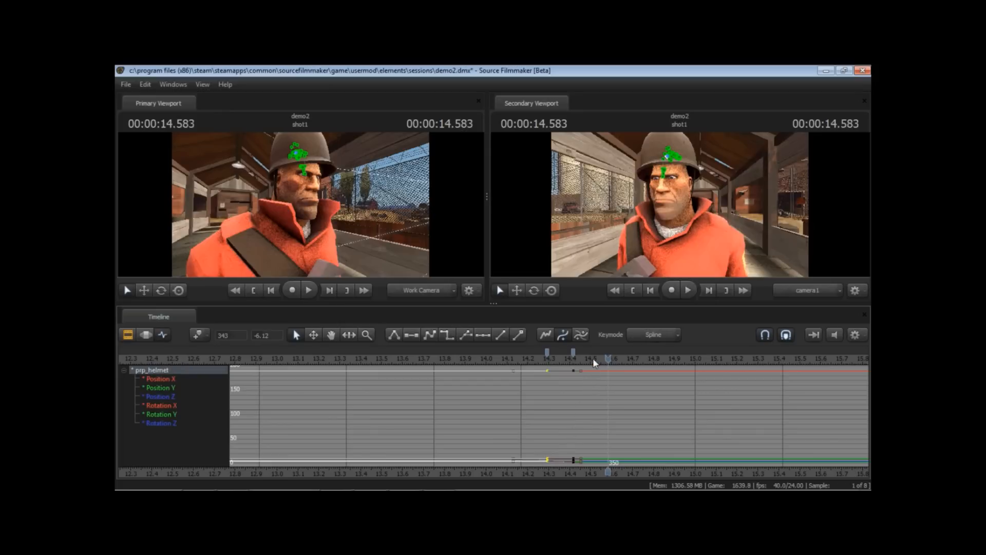
{"action": "mouse_move", "coordinate": [558, 451]}
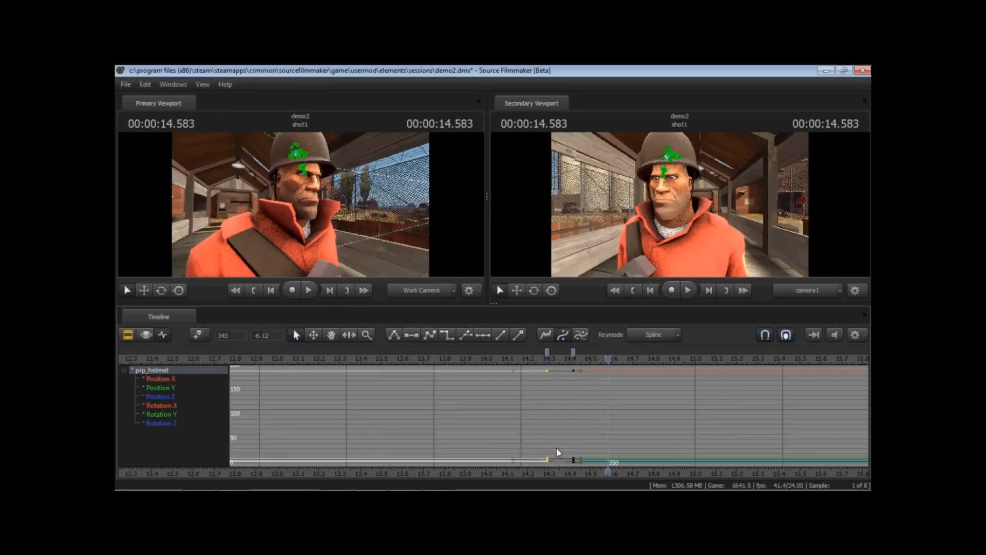
{"action": "mouse_move", "coordinate": [579, 436]}
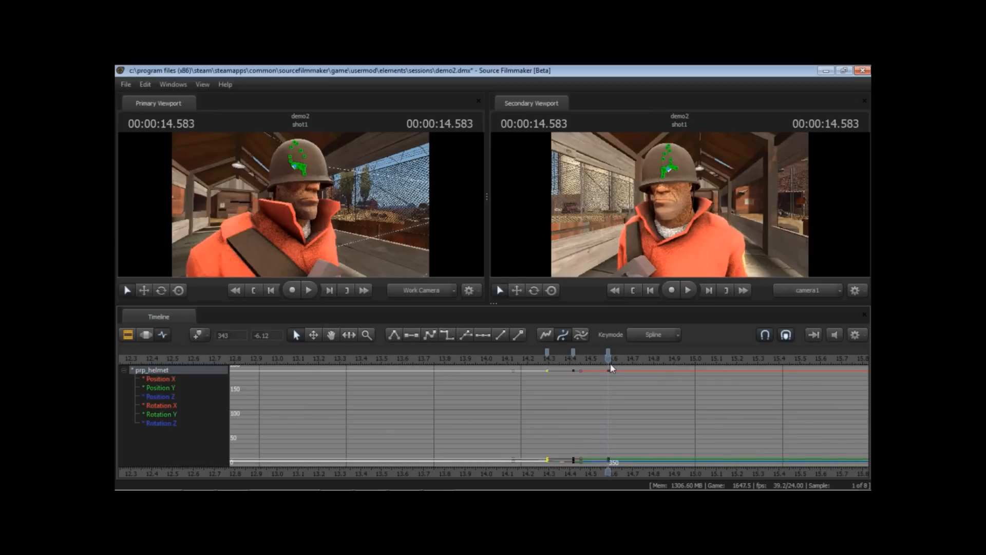
Frame the helmet's Position Y curve around its dip near 14.29–14.58 seconds
{"action": "left_click_drag", "start_coordinate": [610, 355], "coordinate": [592, 356]}
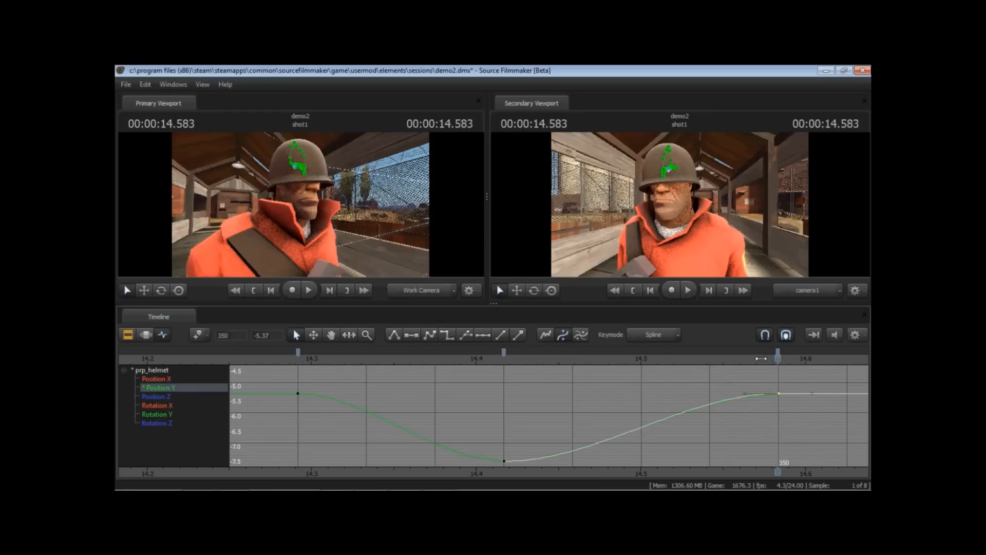
{"action": "mouse_move", "coordinate": [594, 296]}
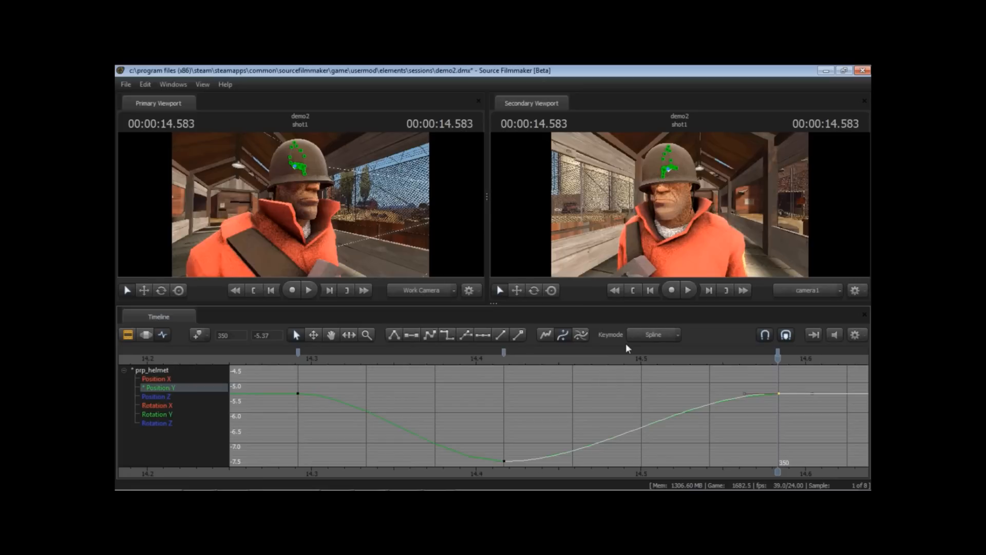
{"action": "mouse_move", "coordinate": [331, 377]}
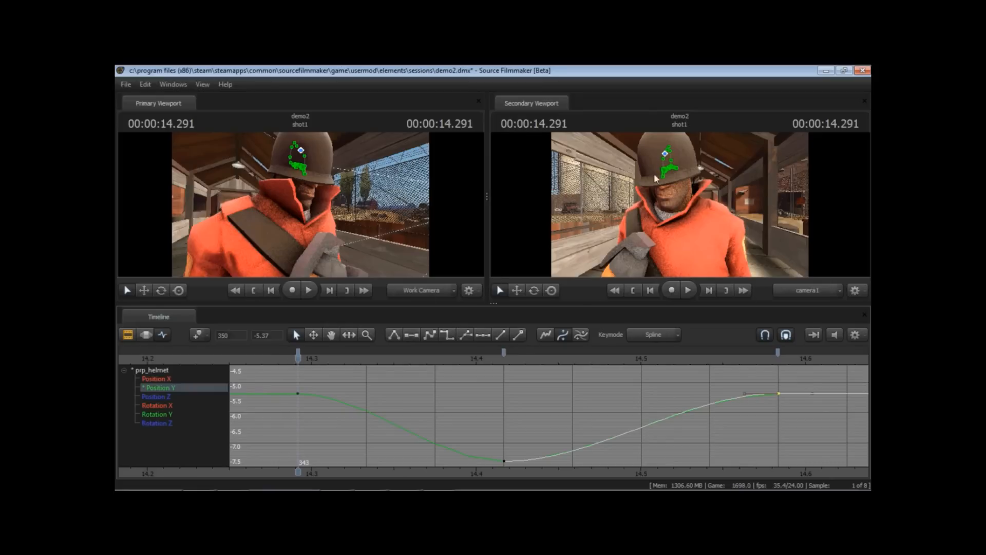
{"action": "mouse_move", "coordinate": [295, 369]}
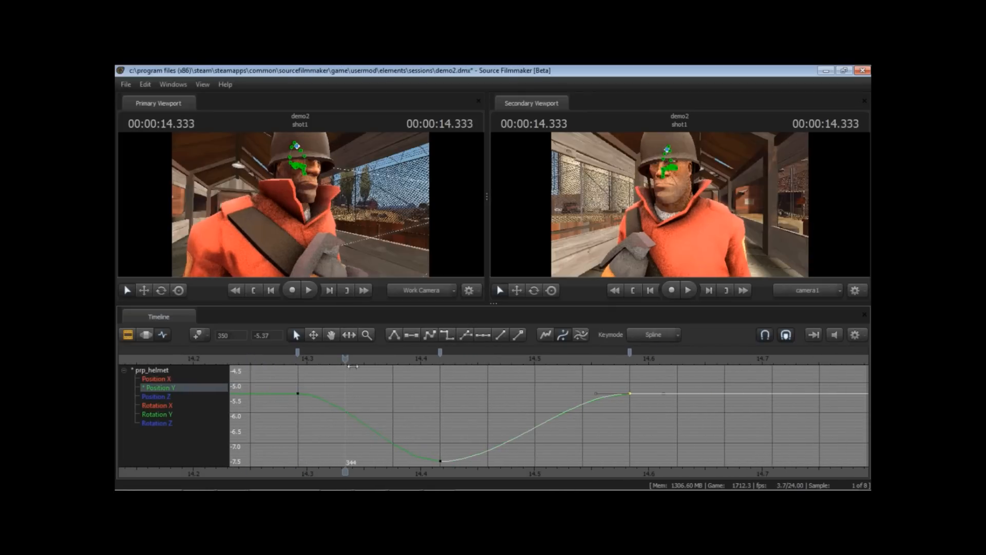
Scrub the hop, then select the bottom Position Y key and raise it to about -7.10
{"action": "left_click_drag", "start_coordinate": [344, 354], "coordinate": [441, 353]}
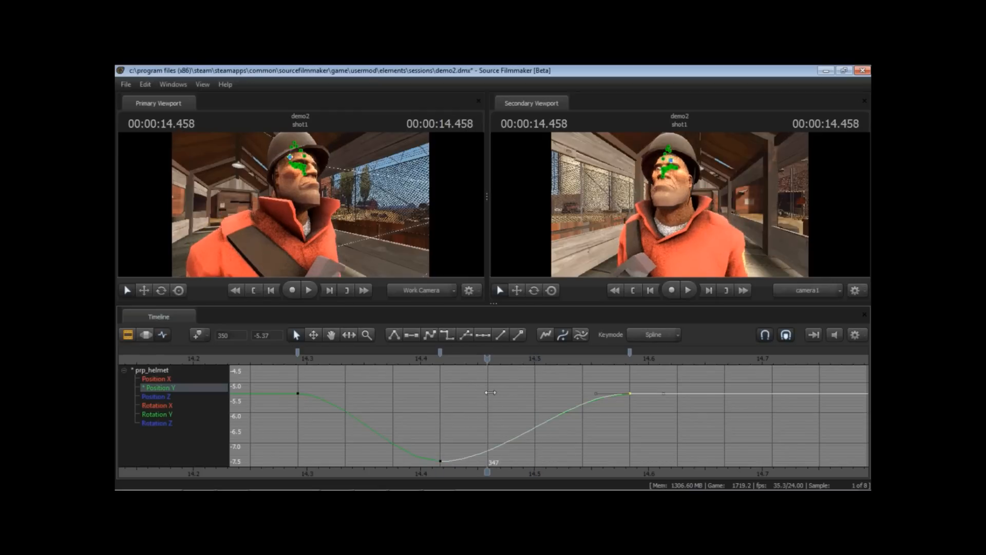
{"action": "left_click_drag", "start_coordinate": [487, 359], "coordinate": [390, 359]}
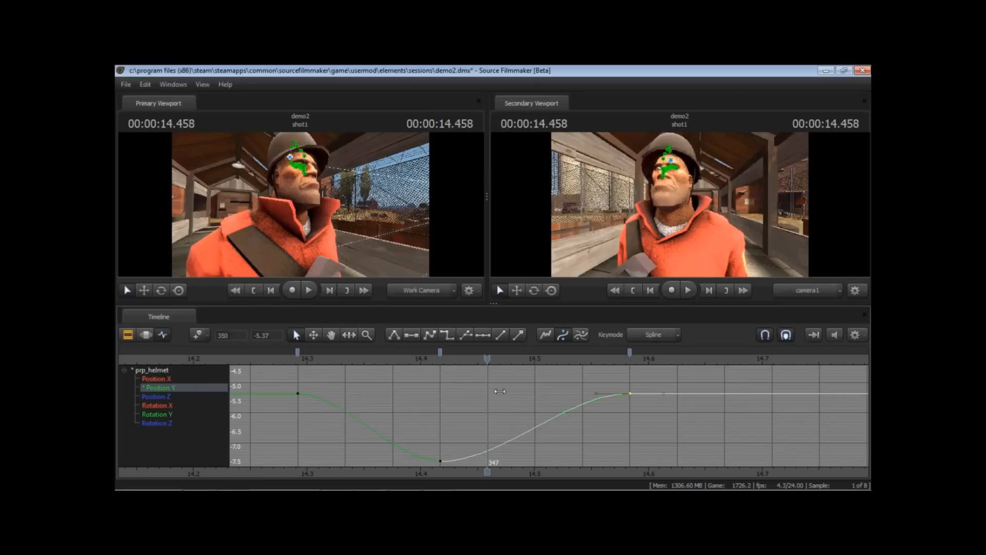
{"action": "left_click_drag", "start_coordinate": [488, 355], "coordinate": [535, 355]}
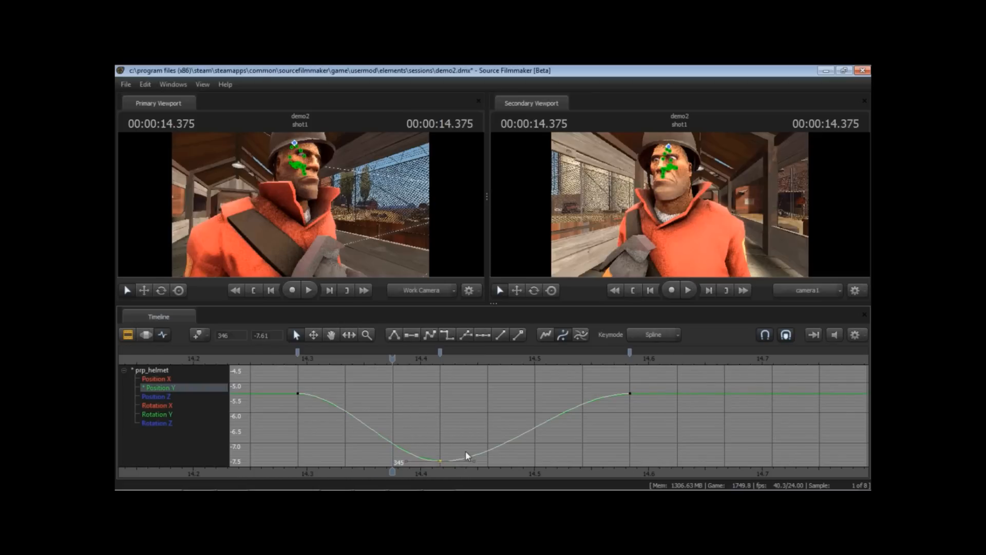
{"action": "left_click_drag", "start_coordinate": [442, 460], "coordinate": [442, 457]}
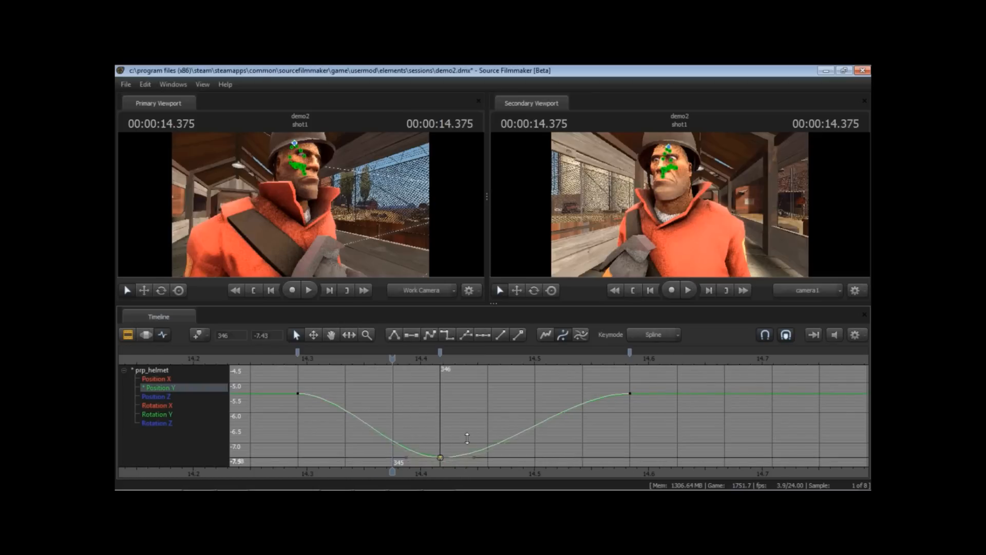
{"action": "left_click_drag", "start_coordinate": [440, 458], "coordinate": [440, 445]}
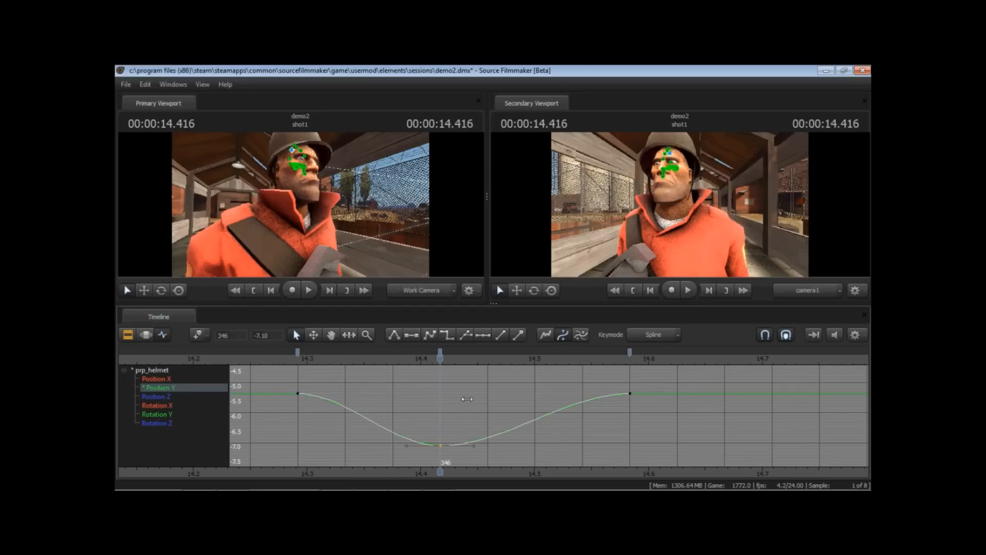
Preview the adjusted hop and bring the settling part of the curve into view
{"action": "left_click_drag", "start_coordinate": [440, 358], "coordinate": [582, 359]}
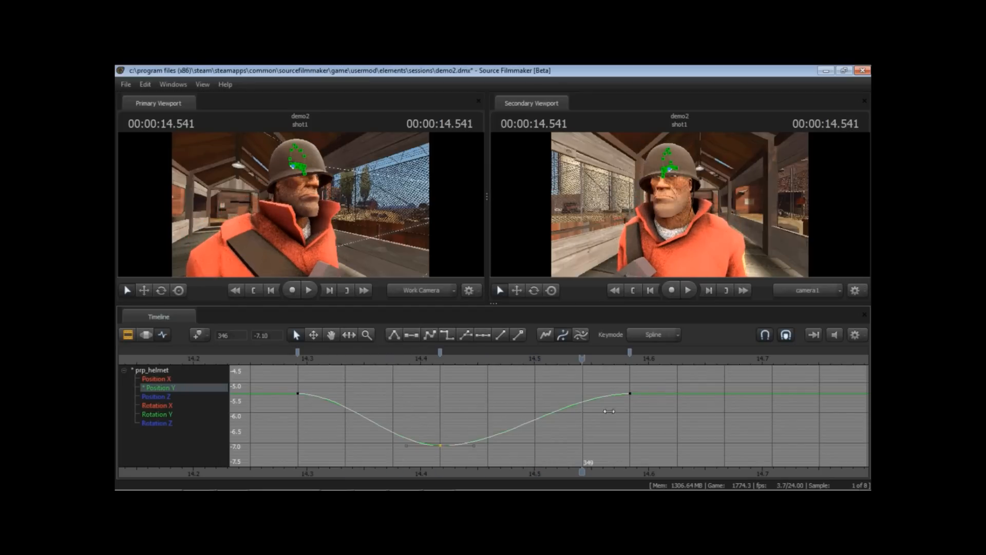
{"action": "left_click_drag", "start_coordinate": [582, 357], "coordinate": [440, 357]}
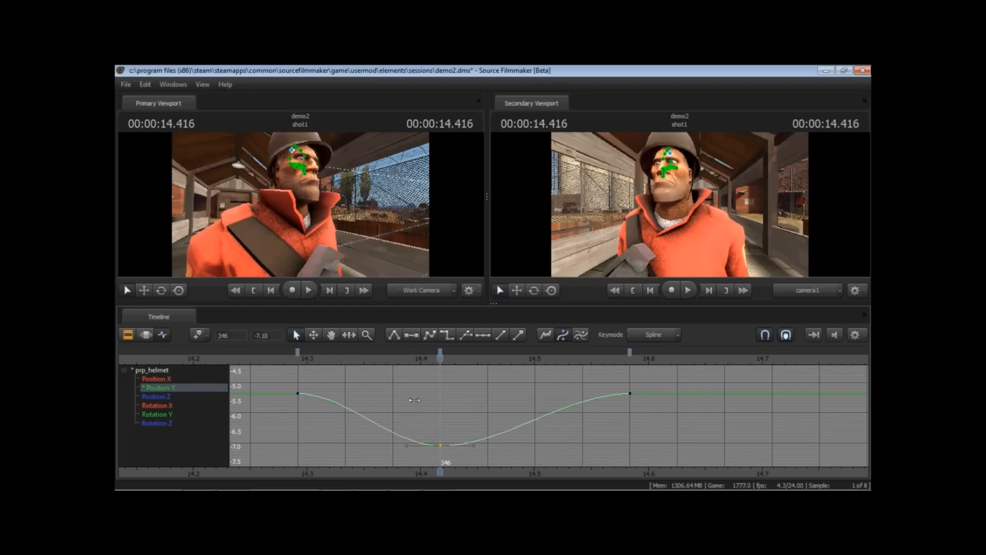
{"action": "left_click_drag", "start_coordinate": [440, 352], "coordinate": [678, 352]}
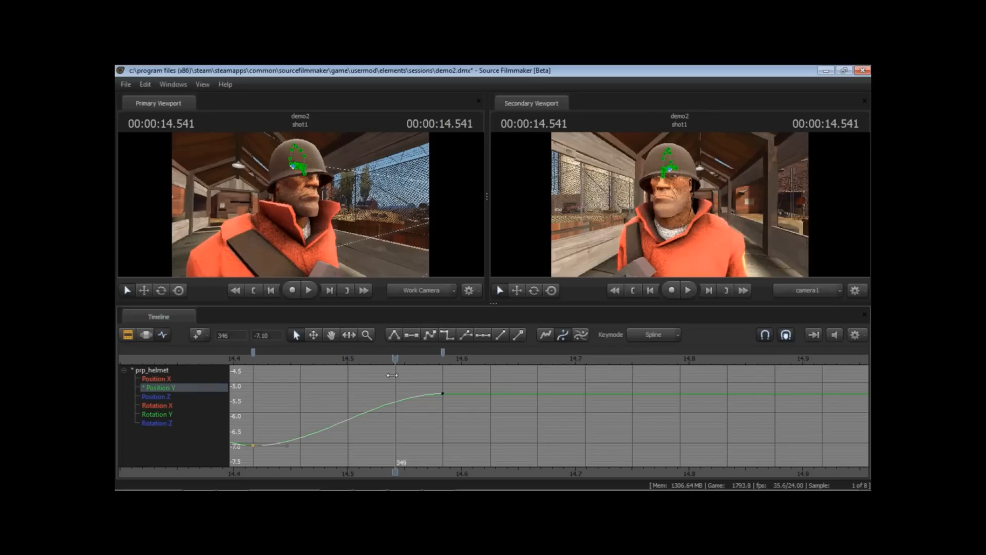
Move the playhead to frame 352, where the helmet rests after the hop
{"action": "left_click_drag", "start_coordinate": [395, 357], "coordinate": [301, 358]}
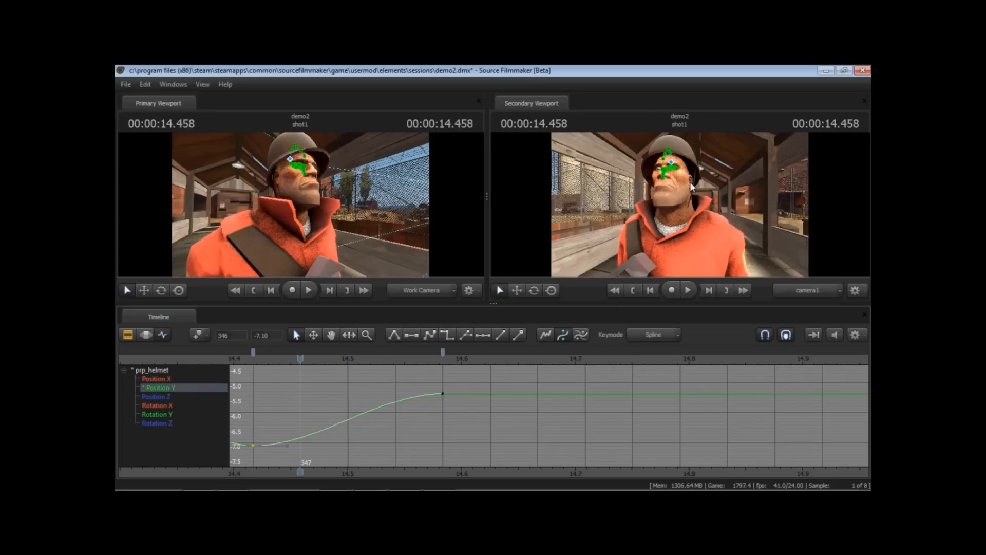
{"action": "mouse_move", "coordinate": [664, 247]}
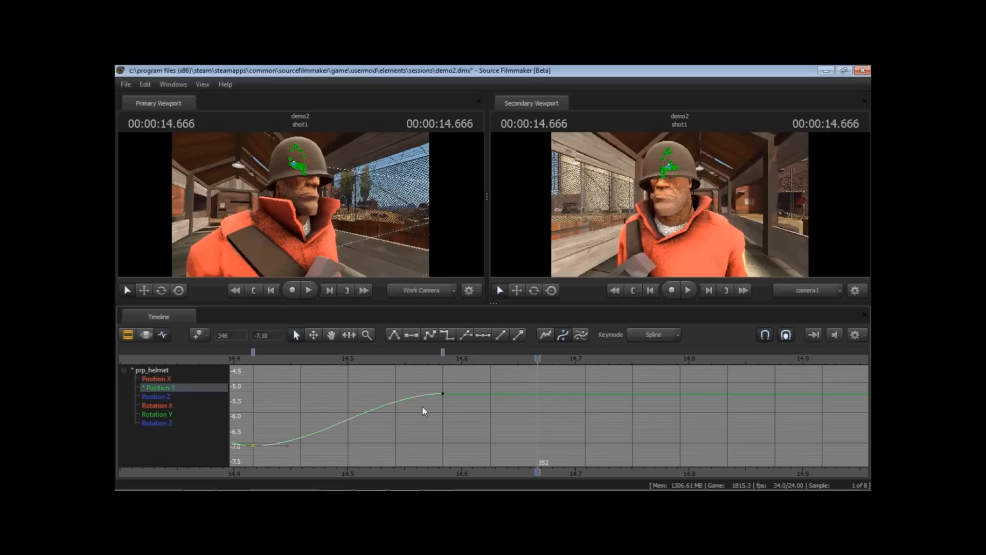
{"action": "mouse_move", "coordinate": [393, 410]}
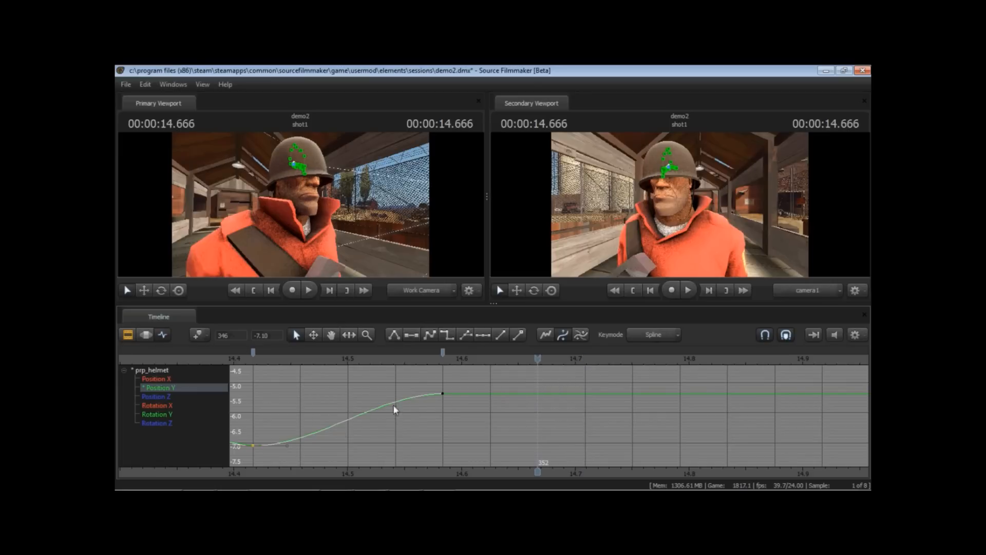
{"action": "mouse_move", "coordinate": [537, 363]}
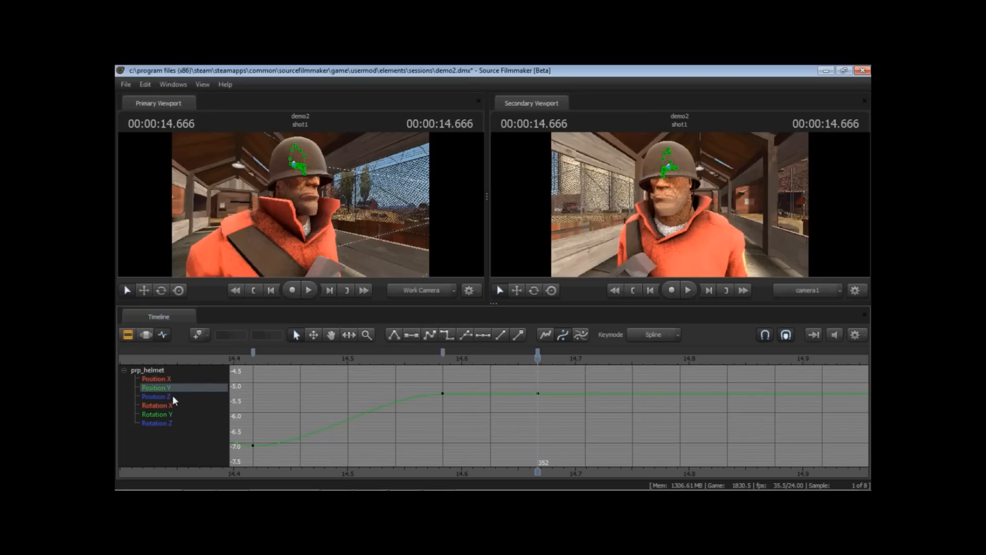
{"action": "mouse_move", "coordinate": [496, 211]}
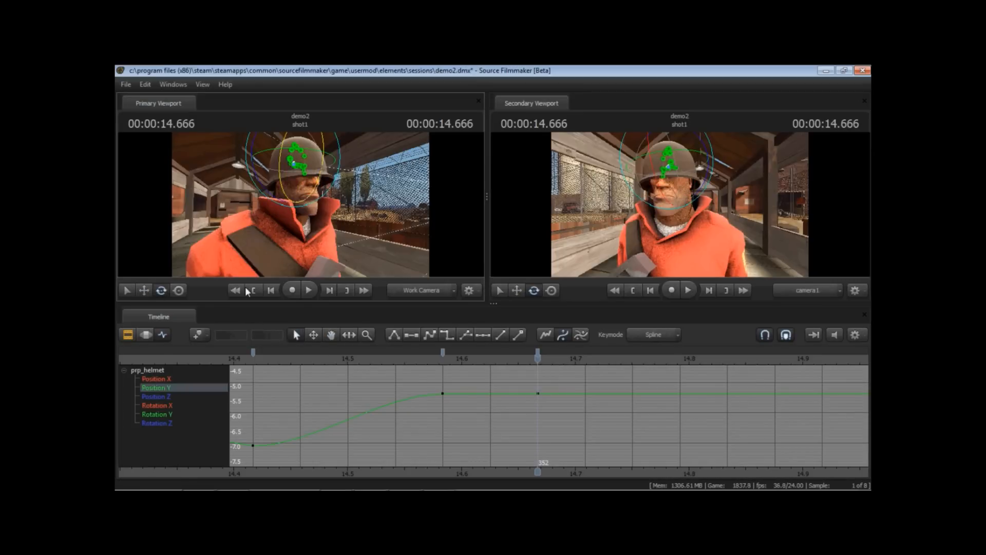
{"action": "mouse_move", "coordinate": [322, 317]}
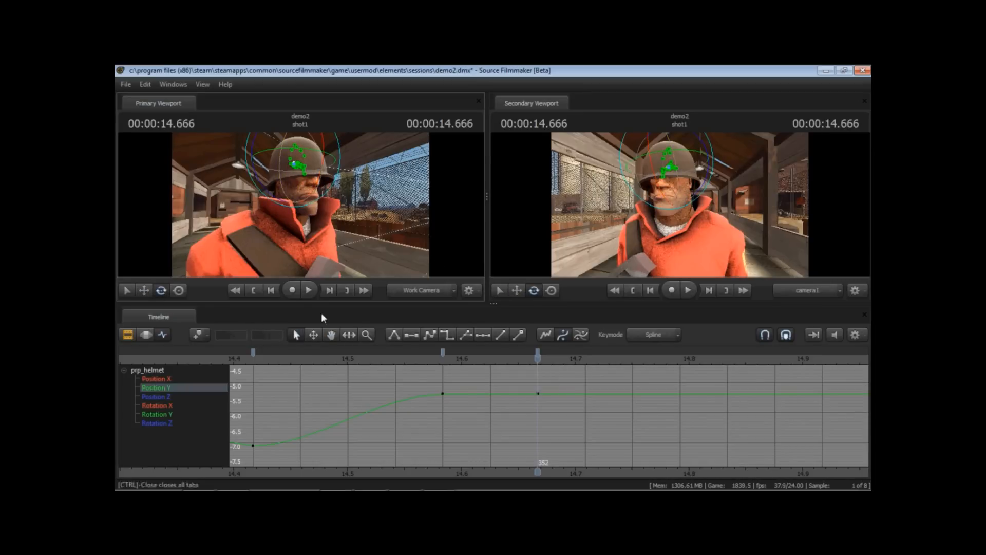
Show the helmet's Rotation X curve and select the keys before the sideways swing
{"action": "left_click", "coordinate": [156, 405]}
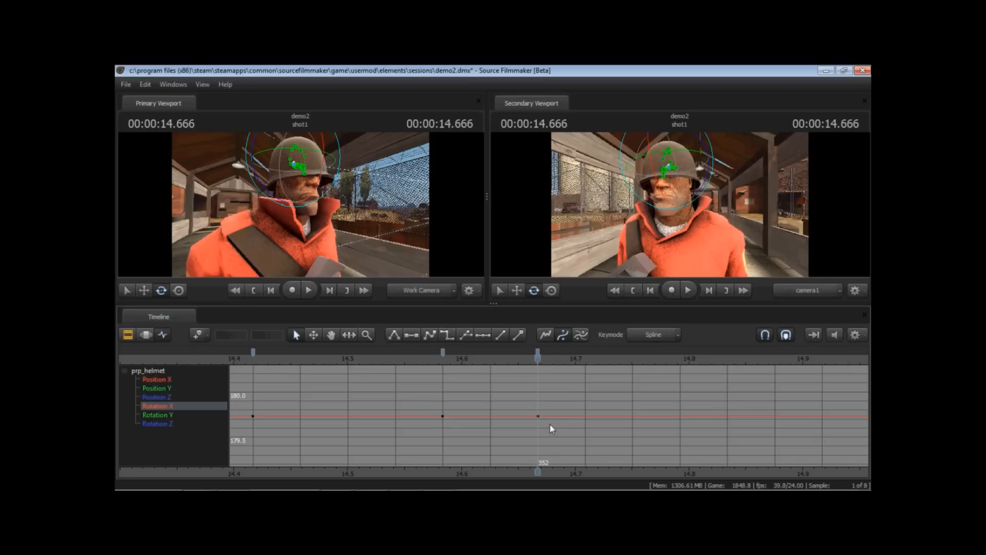
{"action": "mouse_move", "coordinate": [673, 258]}
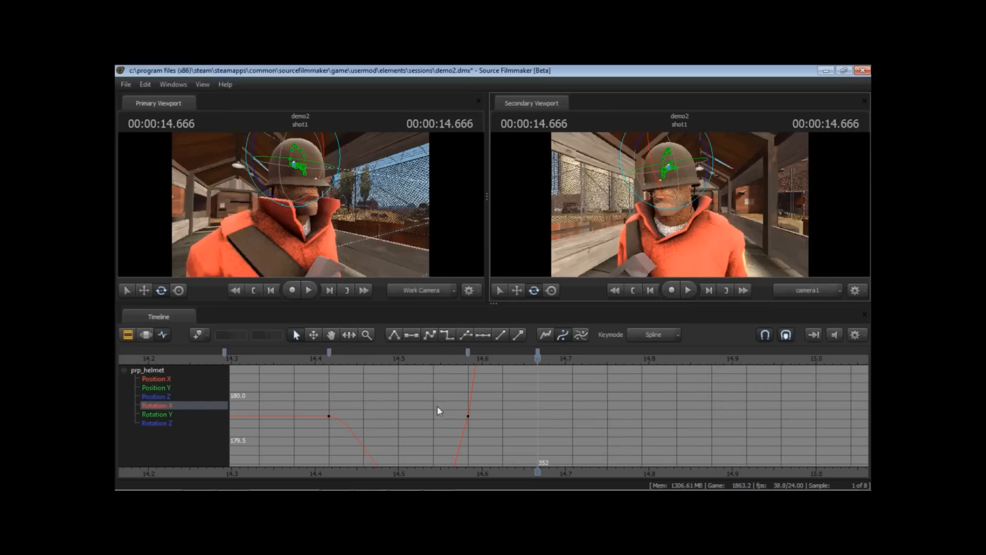
{"action": "left_click_drag", "start_coordinate": [468, 417], "coordinate": [469, 416]}
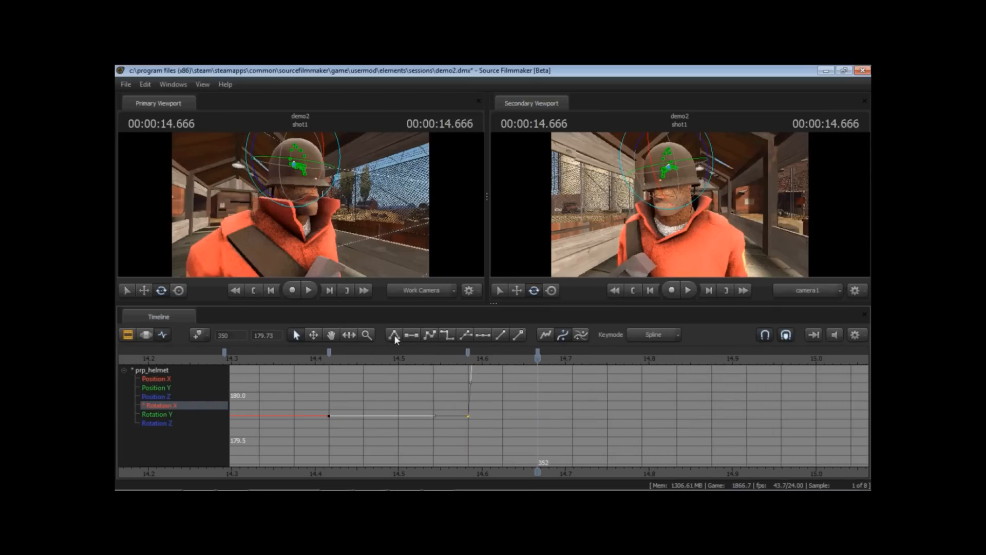
{"action": "mouse_move", "coordinate": [461, 421]}
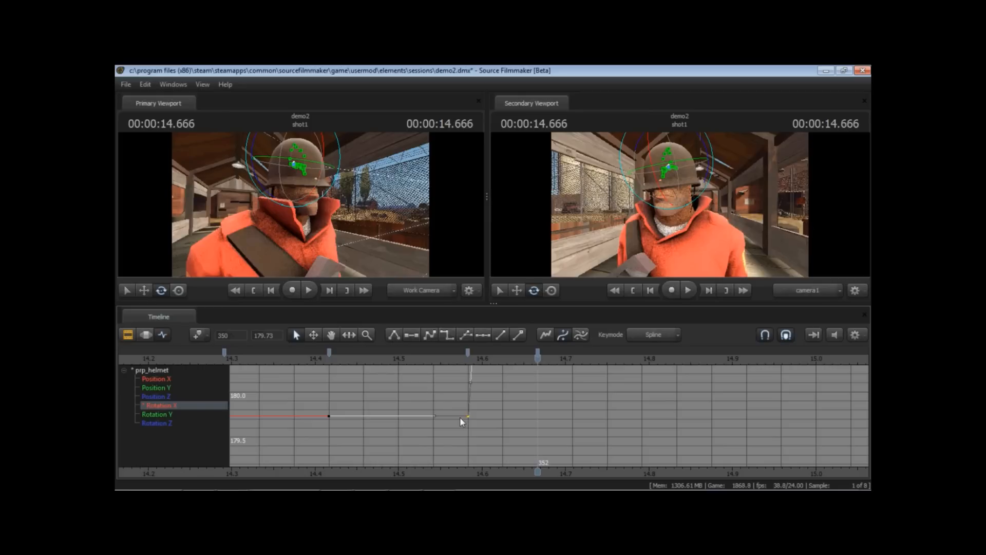
{"action": "mouse_move", "coordinate": [404, 419]}
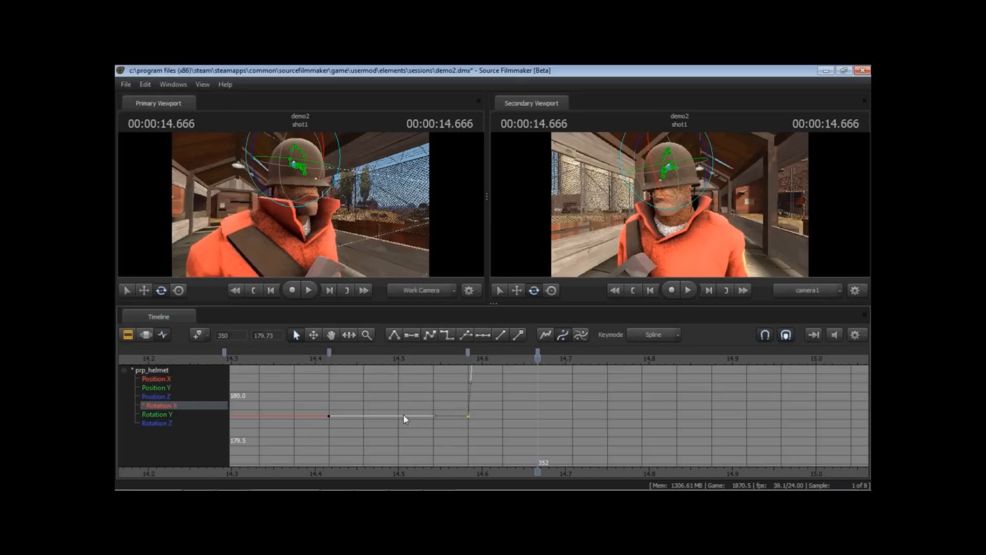
{"action": "mouse_move", "coordinate": [496, 403]}
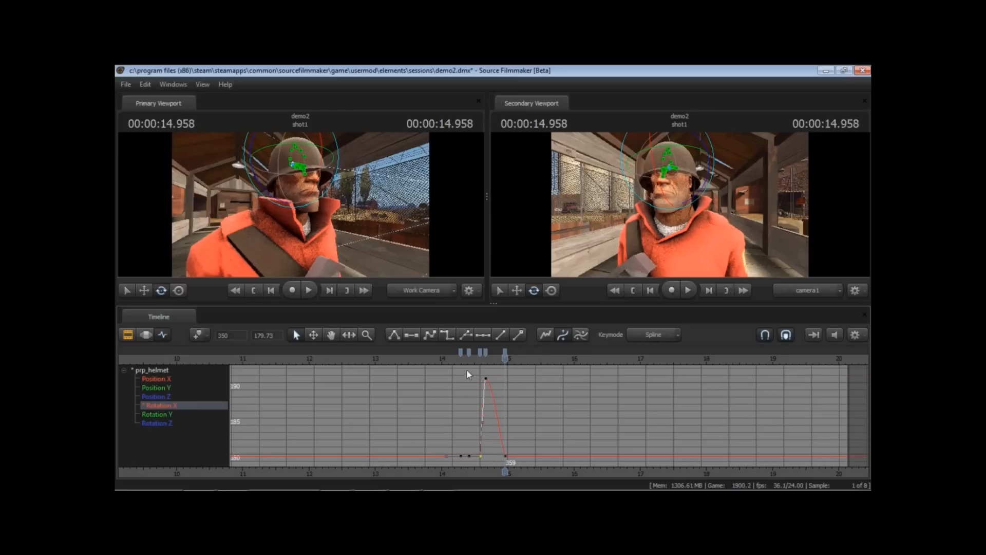
Raise the Rotation X landing key near 14.875 s to about 183, previewing before and after
{"action": "left_click", "coordinate": [308, 289]}
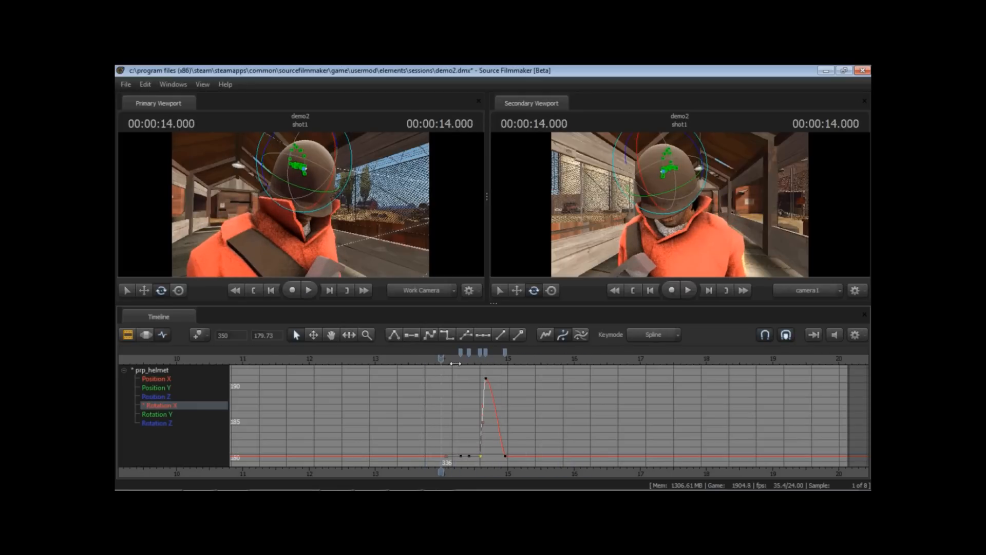
{"action": "left_click_drag", "start_coordinate": [442, 356], "coordinate": [509, 357]}
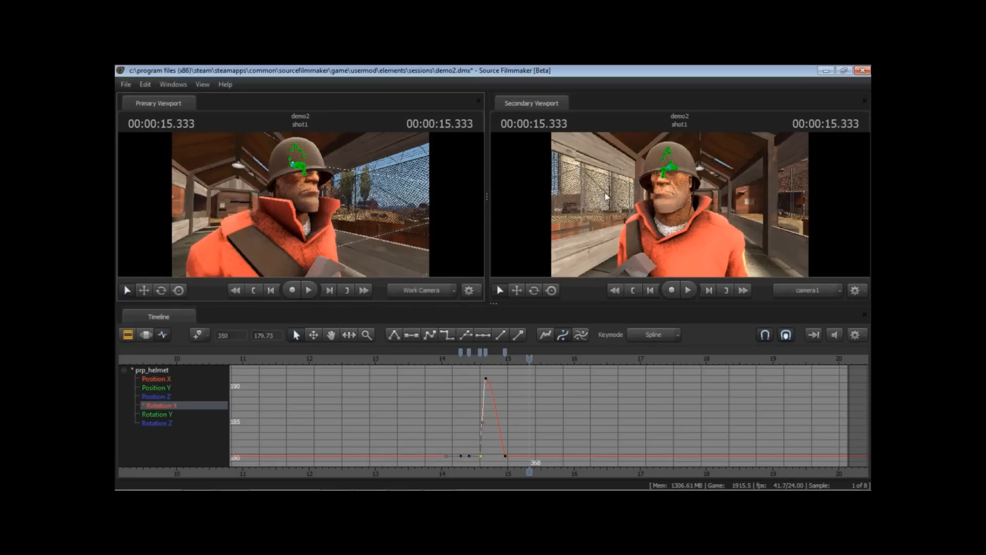
{"action": "mouse_move", "coordinate": [494, 361]}
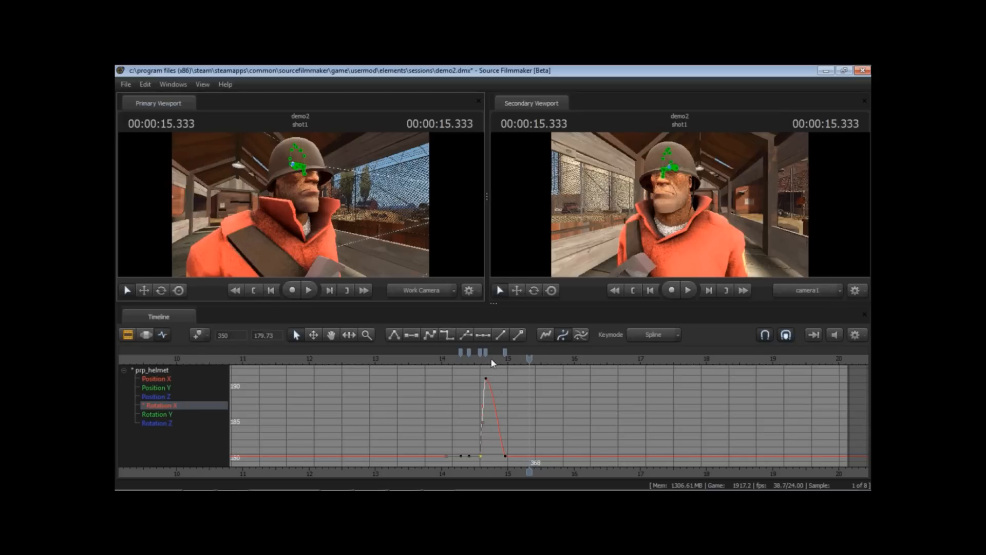
{"action": "left_click_drag", "start_coordinate": [503, 362], "coordinate": [507, 362]}
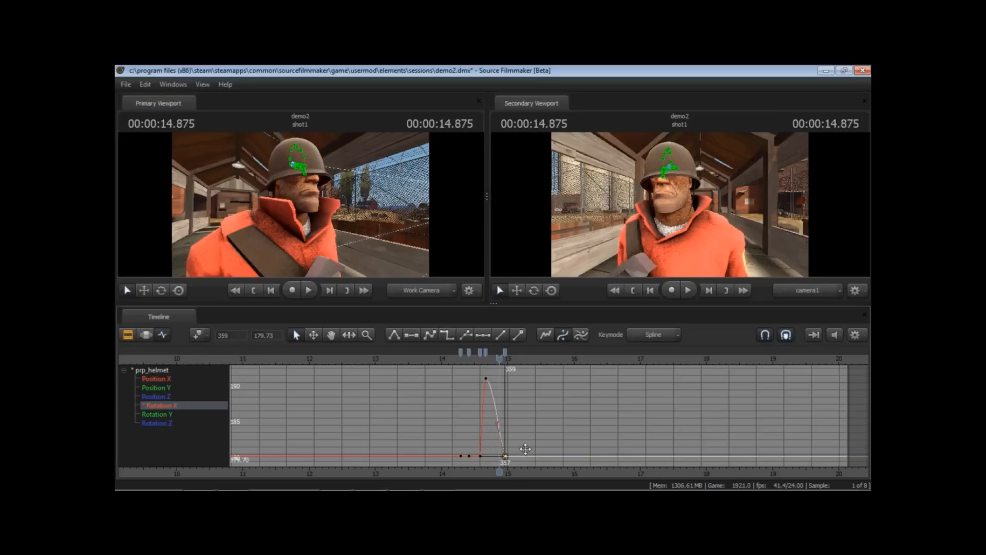
{"action": "left_click_drag", "start_coordinate": [505, 456], "coordinate": [505, 432]}
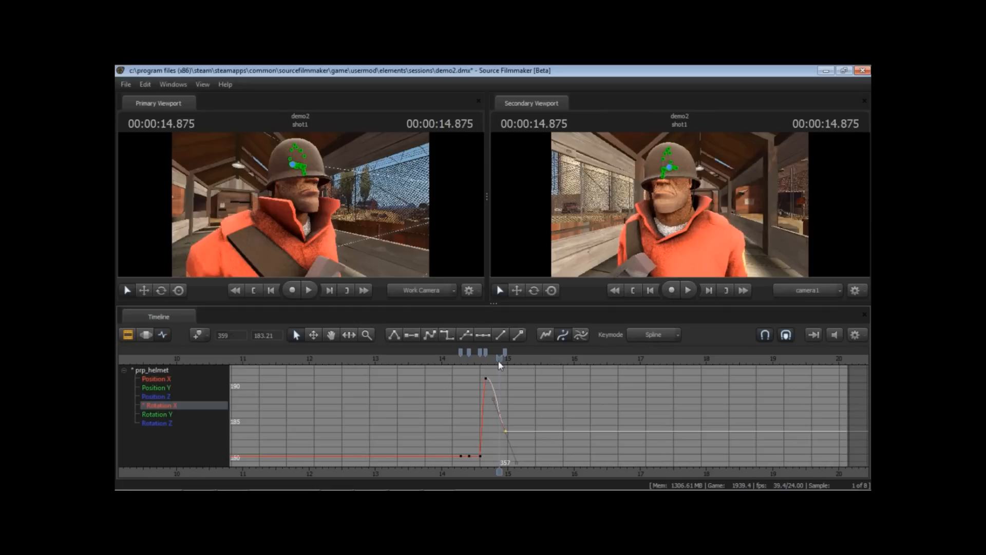
{"action": "left_click_drag", "start_coordinate": [499, 365], "coordinate": [518, 365]}
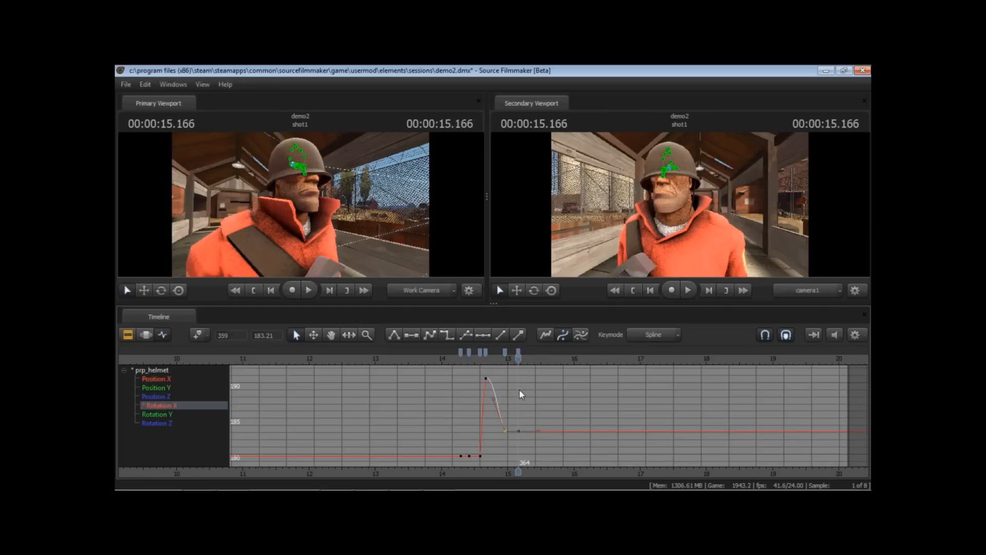
{"action": "mouse_move", "coordinate": [516, 433]}
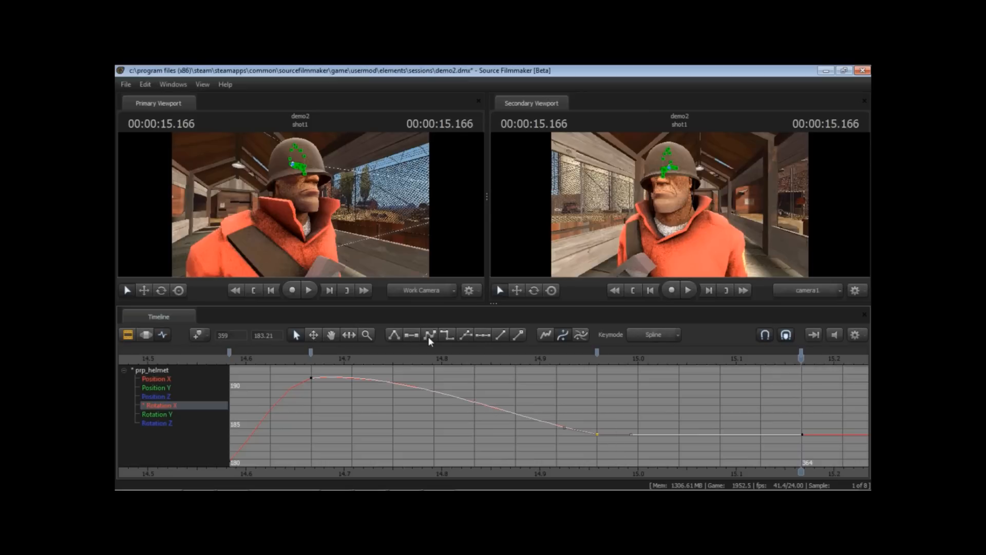
{"action": "mouse_move", "coordinate": [613, 429]}
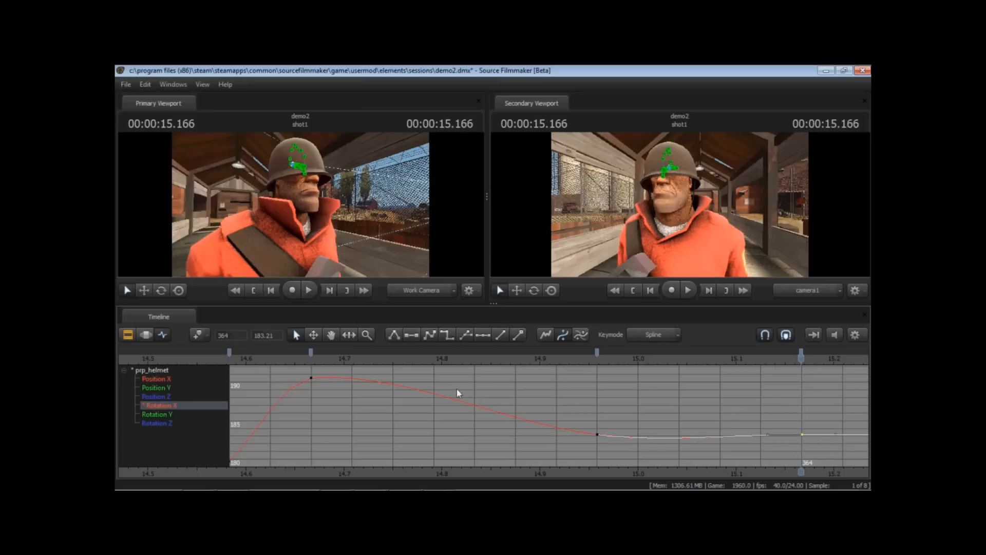
{"action": "mouse_move", "coordinate": [556, 437]}
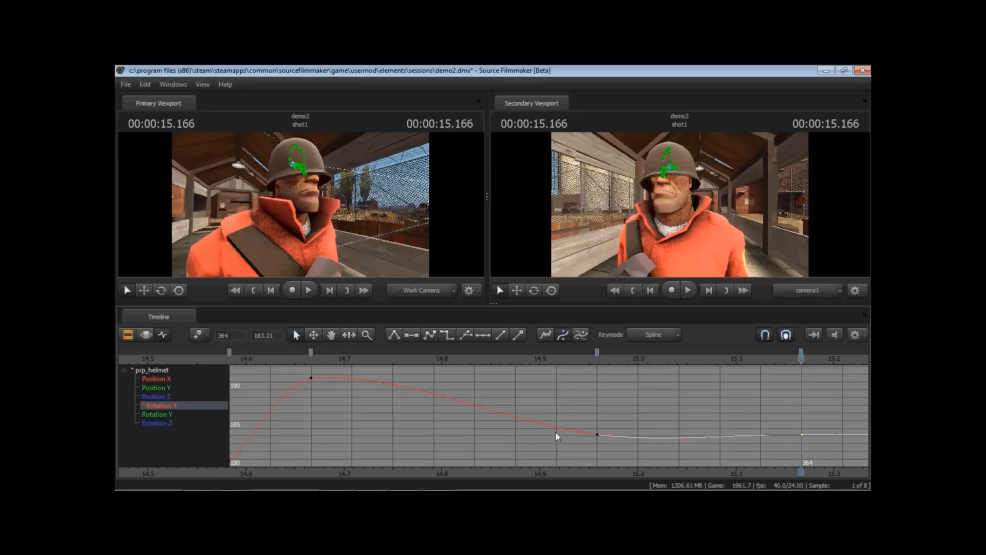
{"action": "mouse_move", "coordinate": [607, 374]}
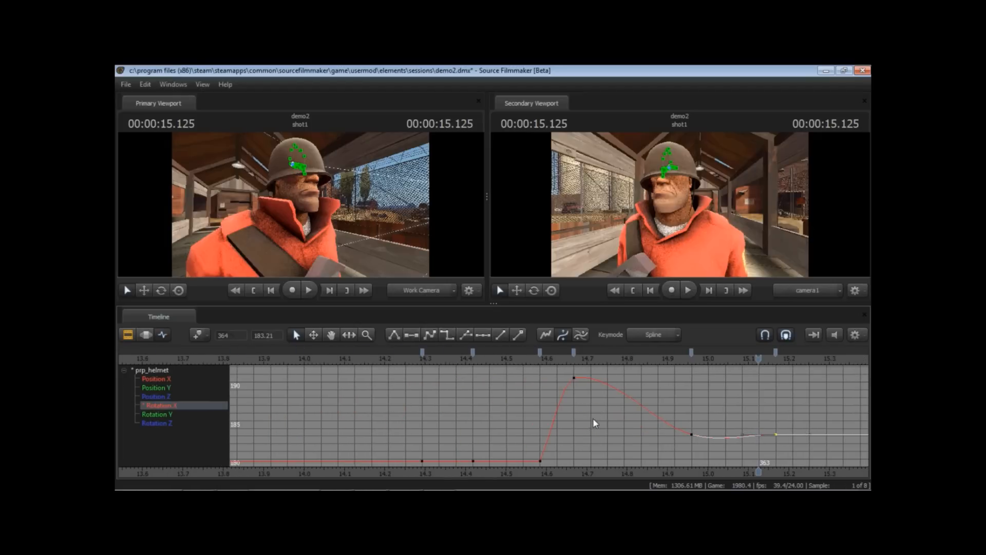
{"action": "mouse_move", "coordinate": [400, 360]}
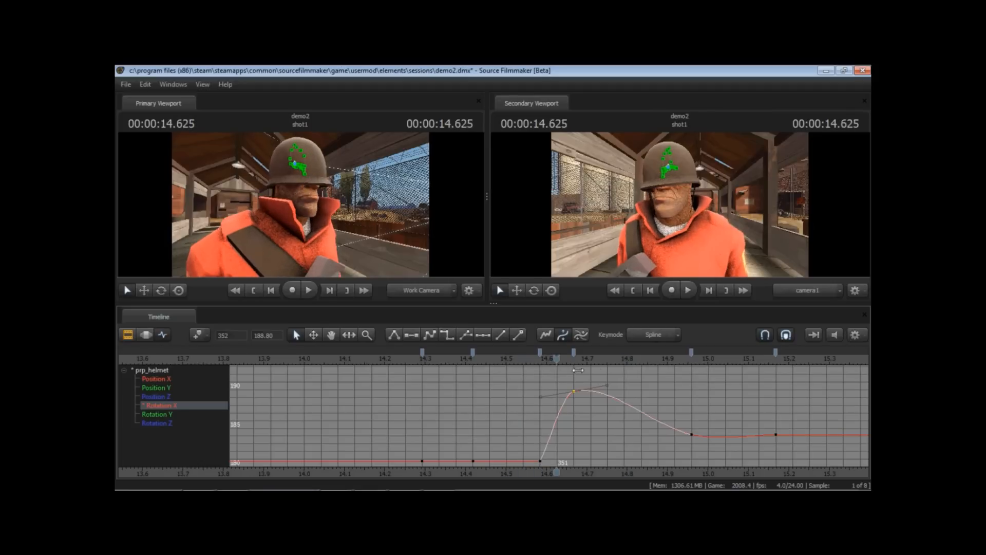
Scrub across the rise to check the smoothed helmet tilt
{"action": "left_click_drag", "start_coordinate": [559, 370], "coordinate": [489, 369]}
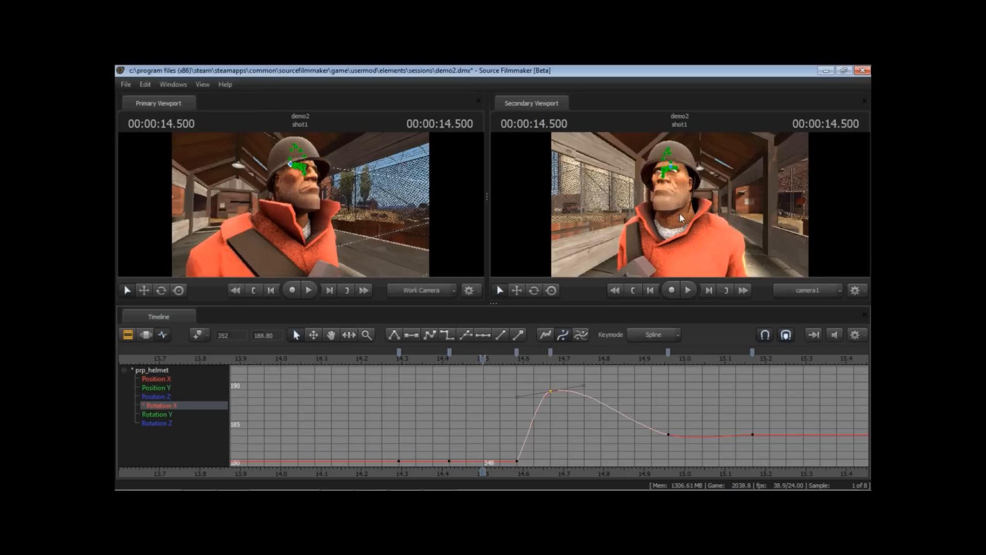
{"action": "mouse_move", "coordinate": [305, 356]}
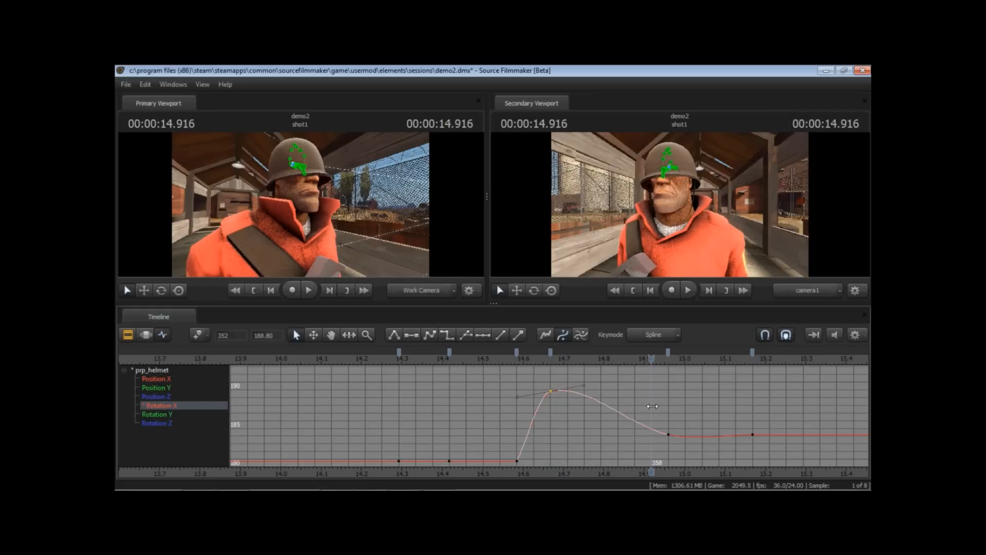
{"action": "mouse_move", "coordinate": [207, 351]}
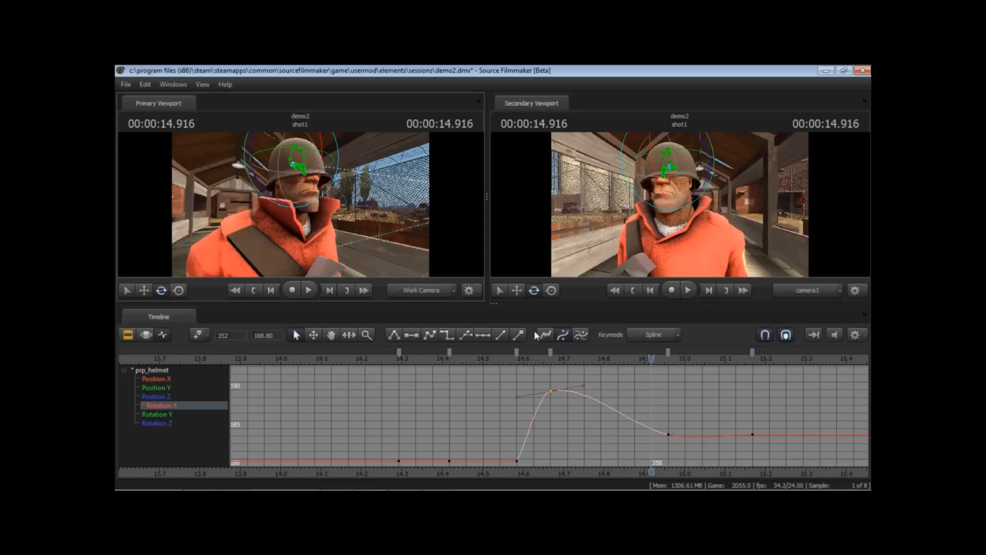
Scrub to the peak of the helmet's tilt, then bring up its Position Z curve
{"action": "left_click_drag", "start_coordinate": [651, 356], "coordinate": [532, 357]}
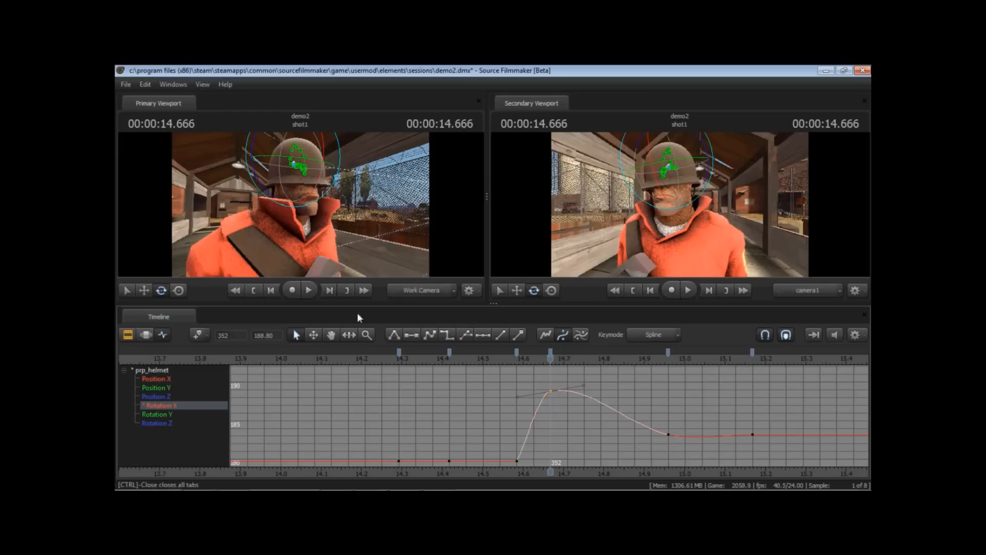
{"action": "left_click", "coordinate": [157, 422]}
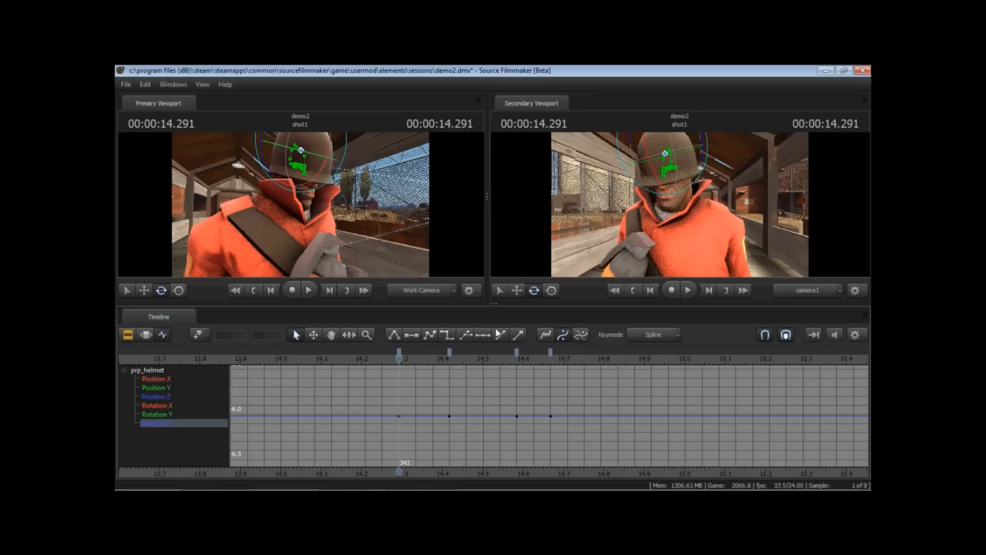
{"action": "mouse_move", "coordinate": [331, 367]}
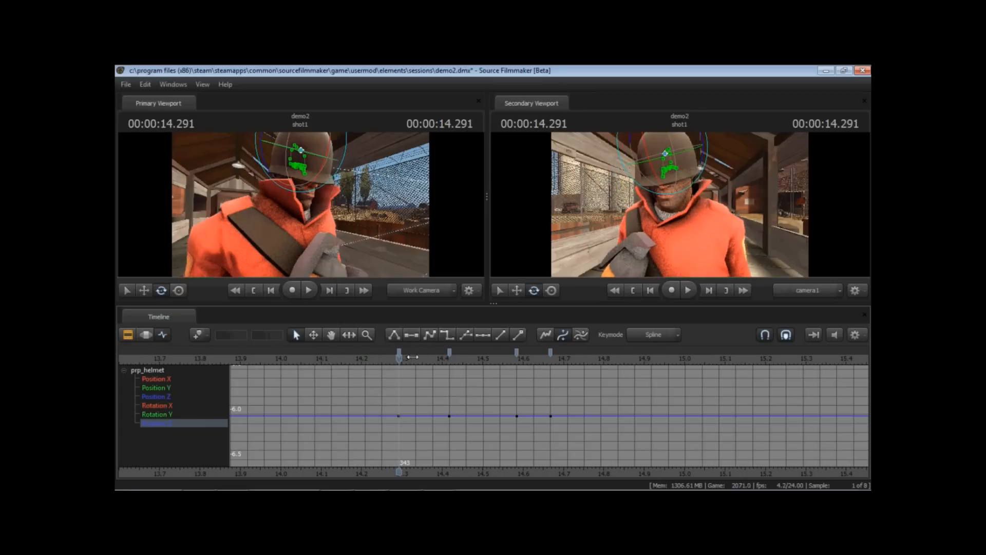
Scrub forward through the hop to the mid-hop point near 14.5 s
{"action": "left_click_drag", "start_coordinate": [398, 358], "coordinate": [465, 357]}
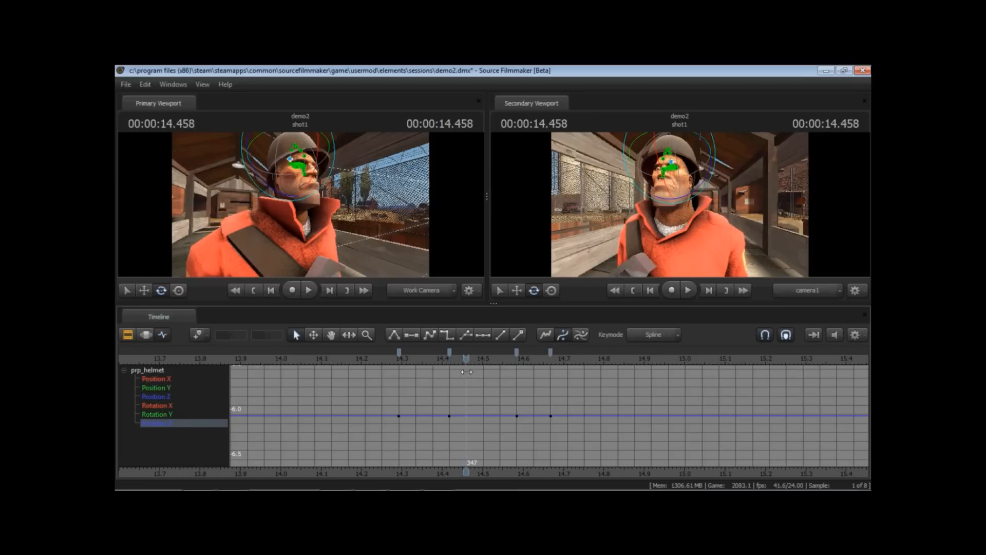
{"action": "left_click_drag", "start_coordinate": [465, 364], "coordinate": [483, 365]}
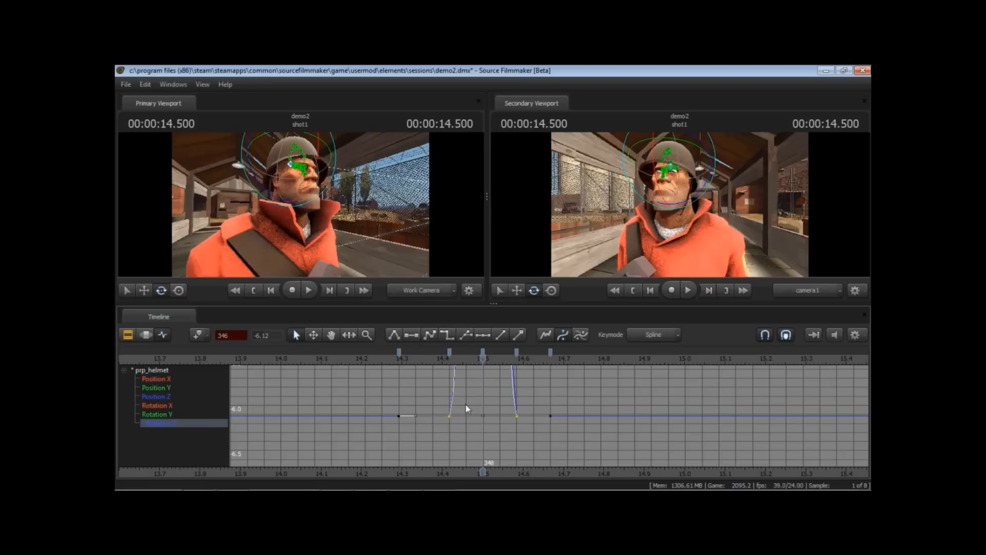
{"action": "mouse_move", "coordinate": [432, 362]}
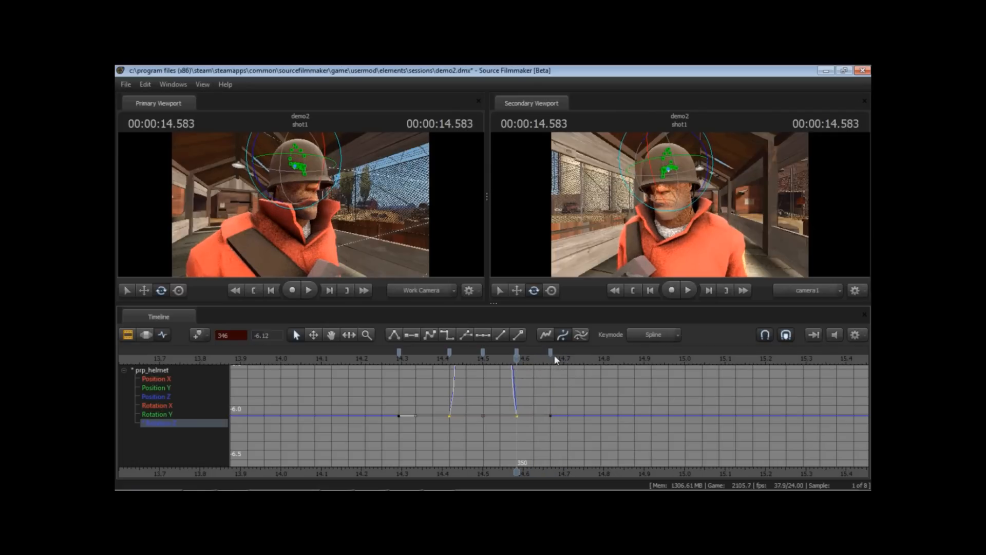
{"action": "mouse_move", "coordinate": [572, 408]}
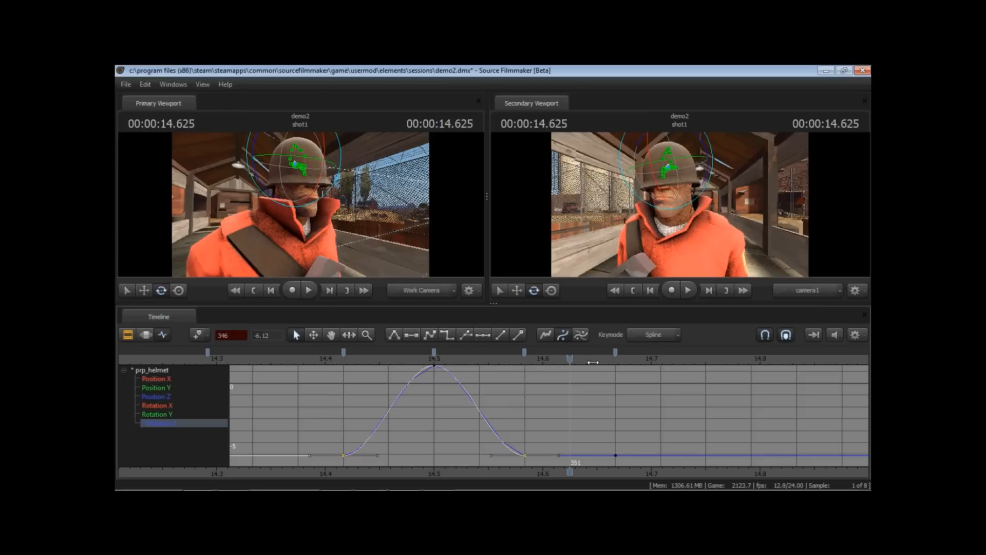
Preview the helmet after its upward pop, then pull the post-hop key down into a dip
{"action": "left_click_drag", "start_coordinate": [569, 359], "coordinate": [704, 358]}
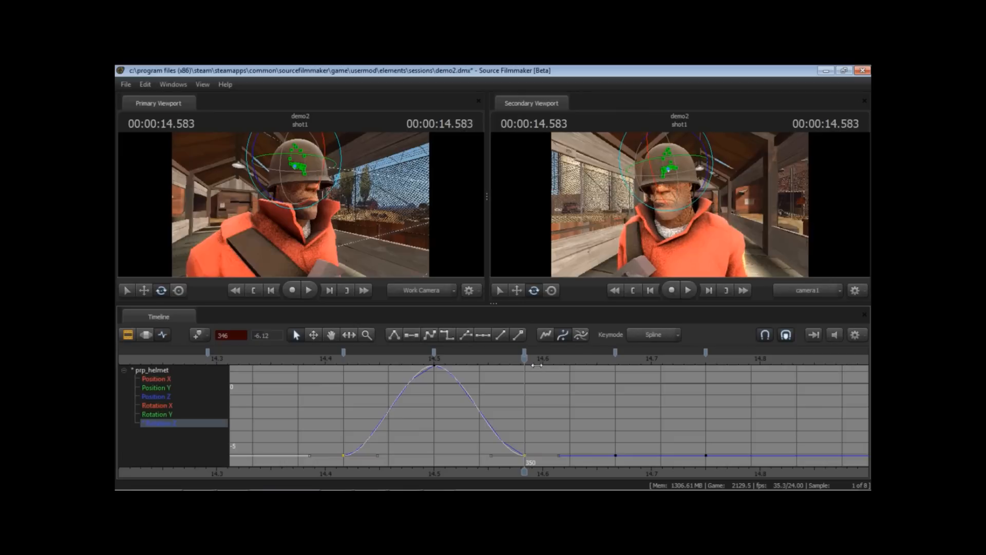
{"action": "left_click_drag", "start_coordinate": [524, 356], "coordinate": [705, 355]}
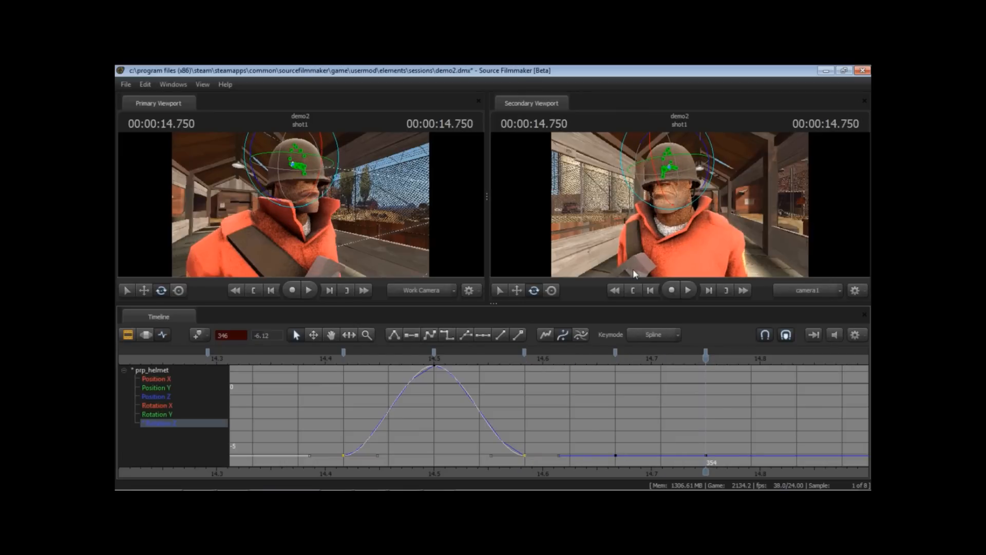
{"action": "mouse_move", "coordinate": [470, 361]}
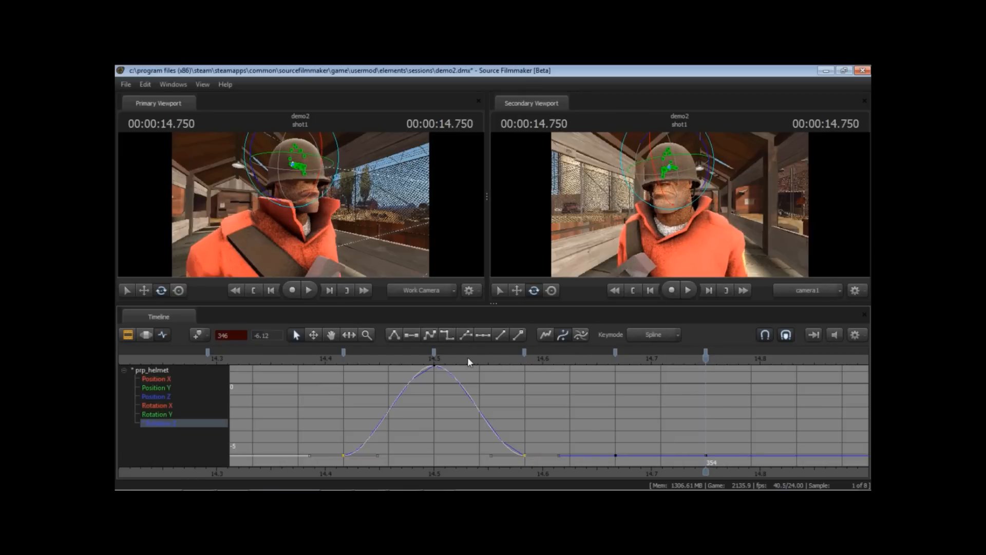
{"action": "left_click_drag", "start_coordinate": [705, 355], "coordinate": [569, 355]}
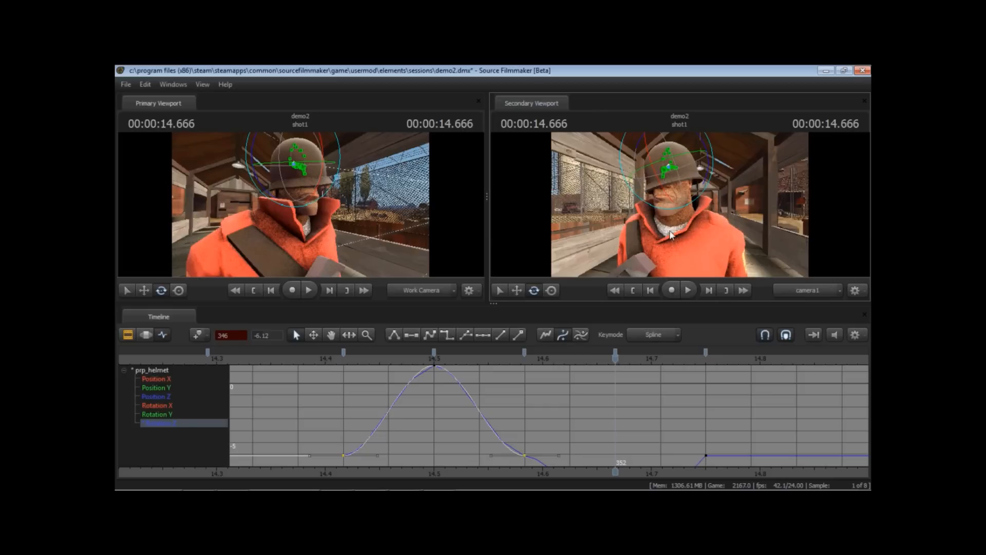
{"action": "mouse_move", "coordinate": [598, 373]}
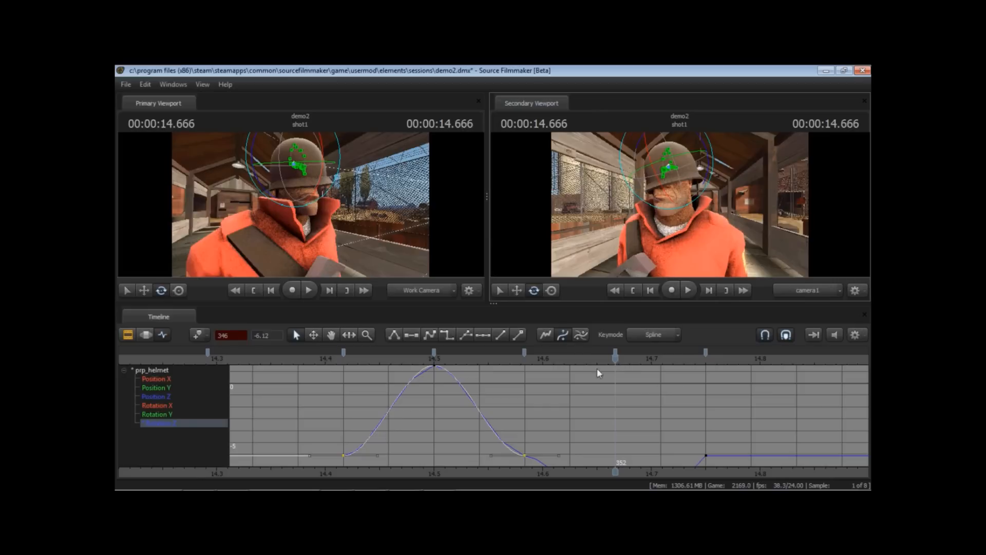
Raise the dip's lowest keyframe from about -13.9 to -9.6, then select the frame-350 key
{"action": "left_click_drag", "start_coordinate": [616, 356], "coordinate": [571, 356]}
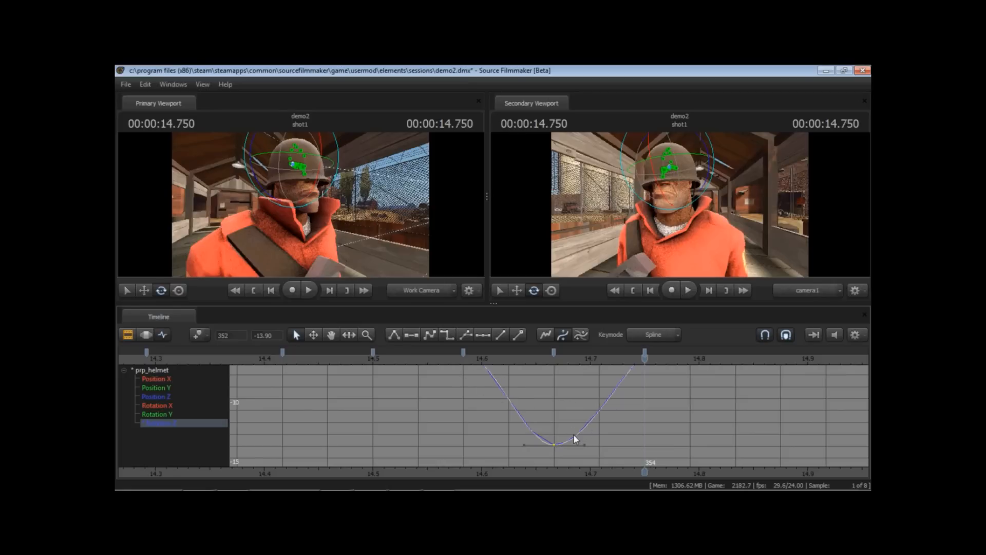
{"action": "left_click_drag", "start_coordinate": [555, 444], "coordinate": [555, 429]}
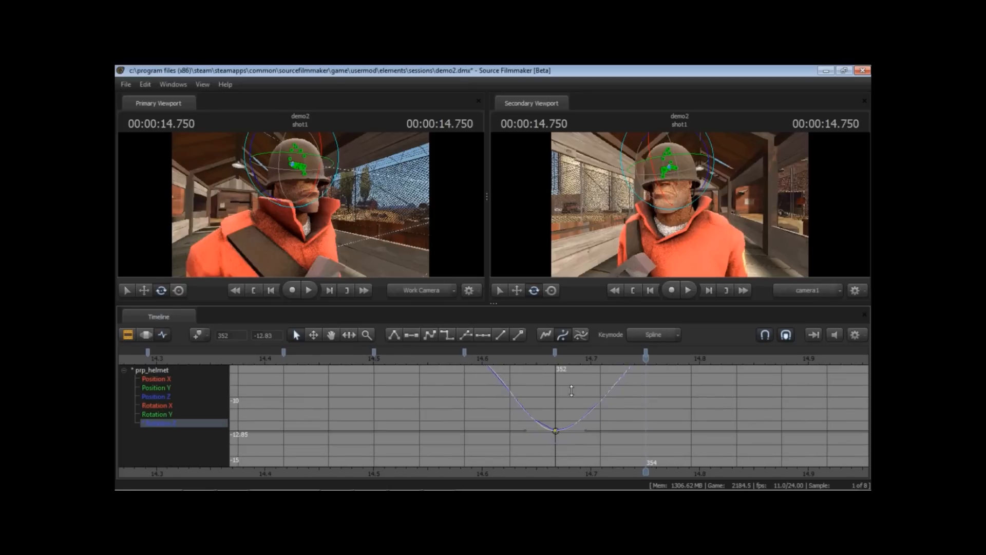
{"action": "left_click_drag", "start_coordinate": [556, 431], "coordinate": [555, 392]}
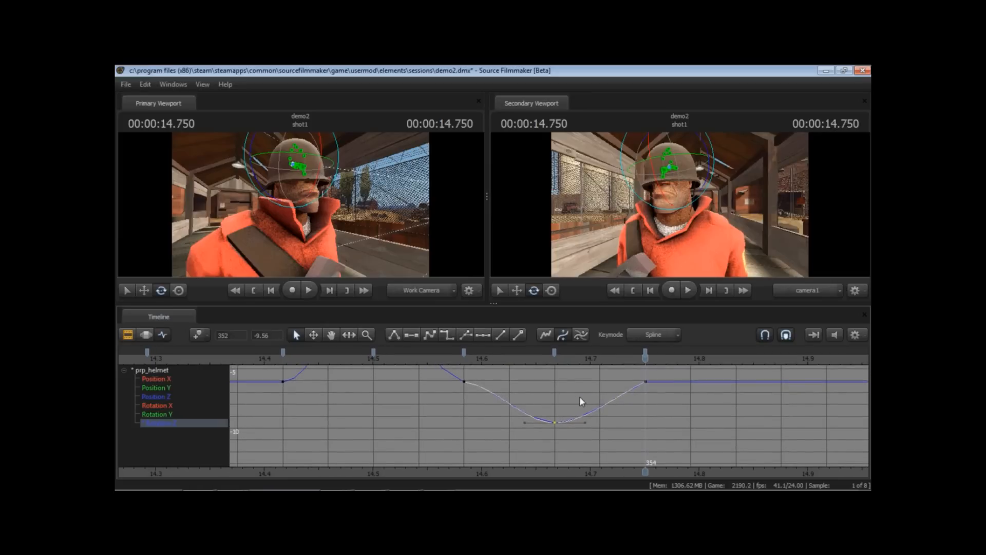
{"action": "left_click_drag", "start_coordinate": [557, 422], "coordinate": [556, 430]}
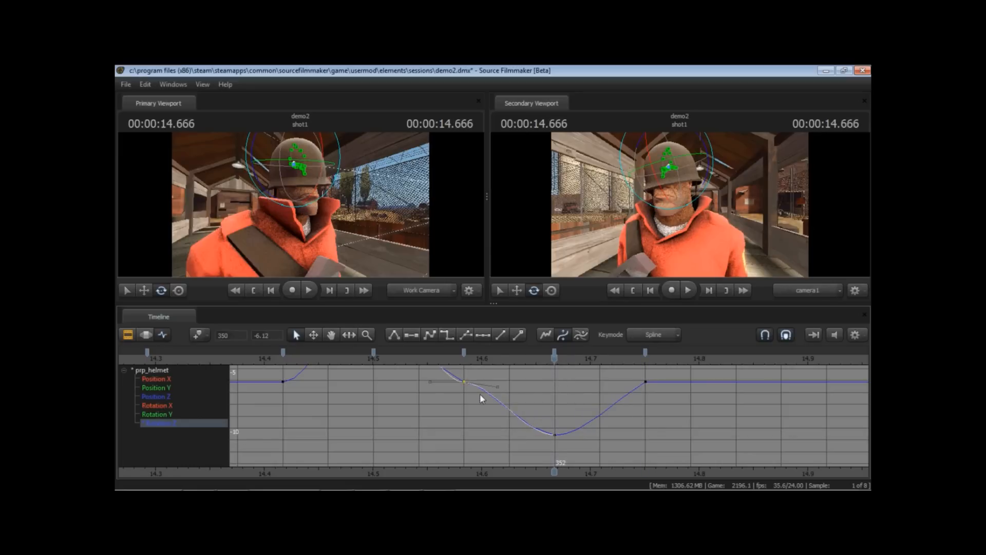
{"action": "mouse_move", "coordinate": [515, 368]}
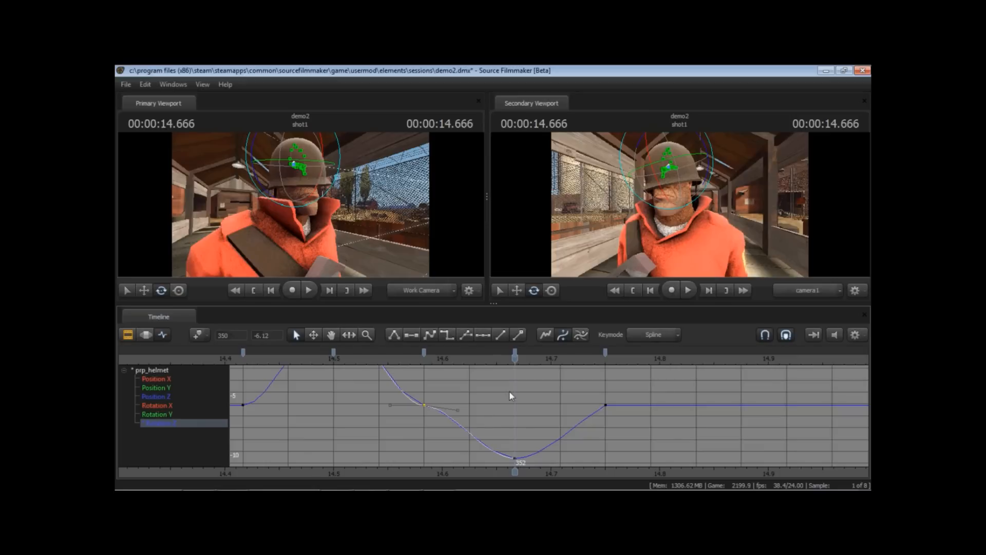
{"action": "mouse_move", "coordinate": [521, 403]}
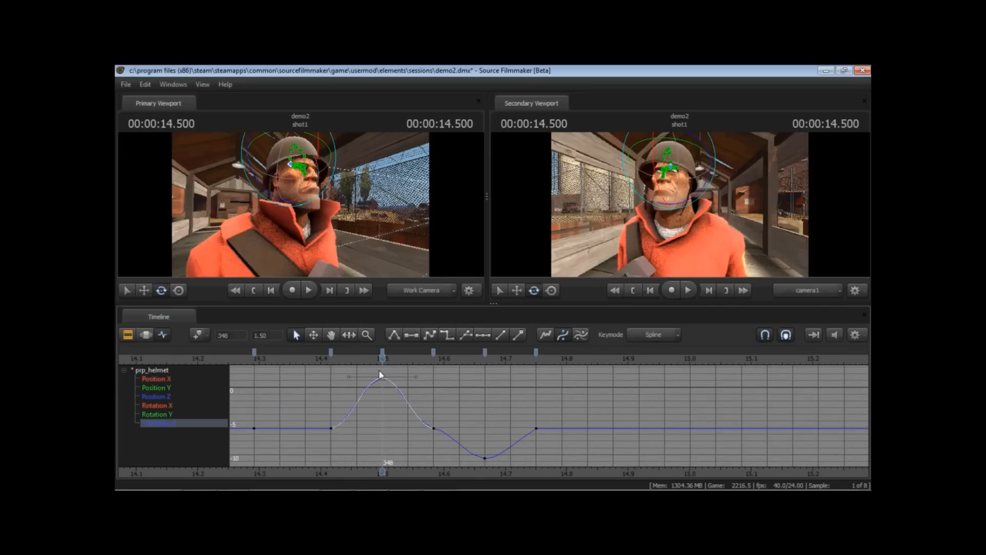
{"action": "mouse_move", "coordinate": [391, 396]}
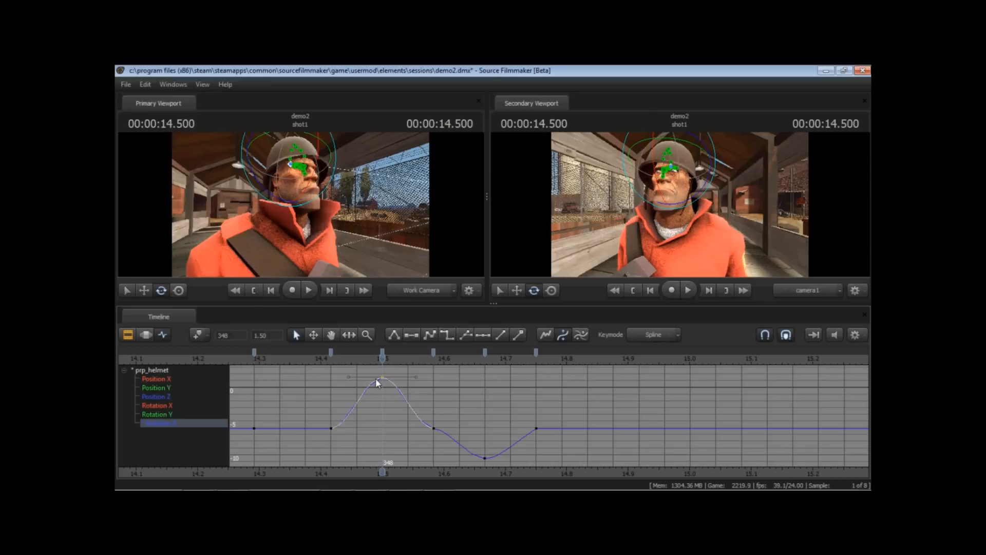
{"action": "mouse_move", "coordinate": [396, 386]}
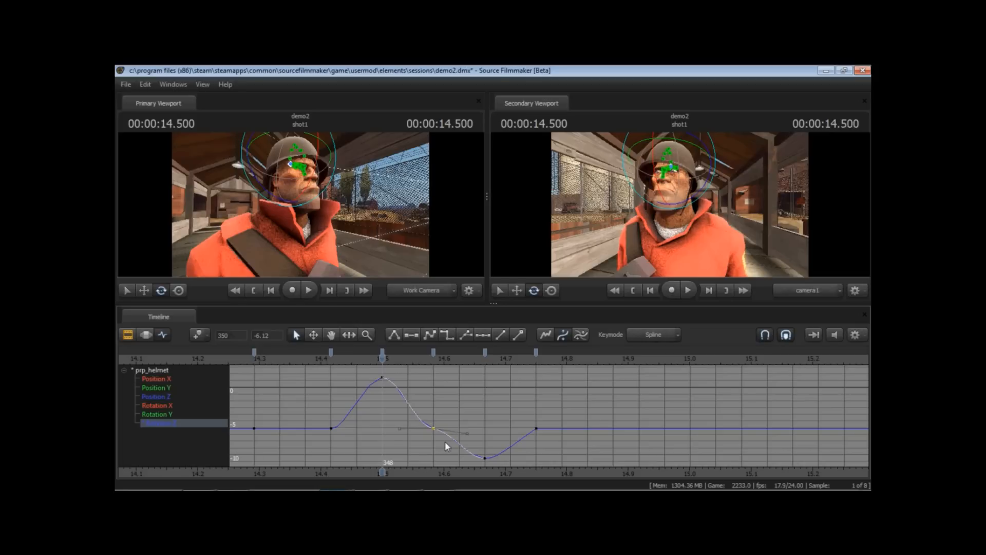
{"action": "mouse_move", "coordinate": [434, 435]}
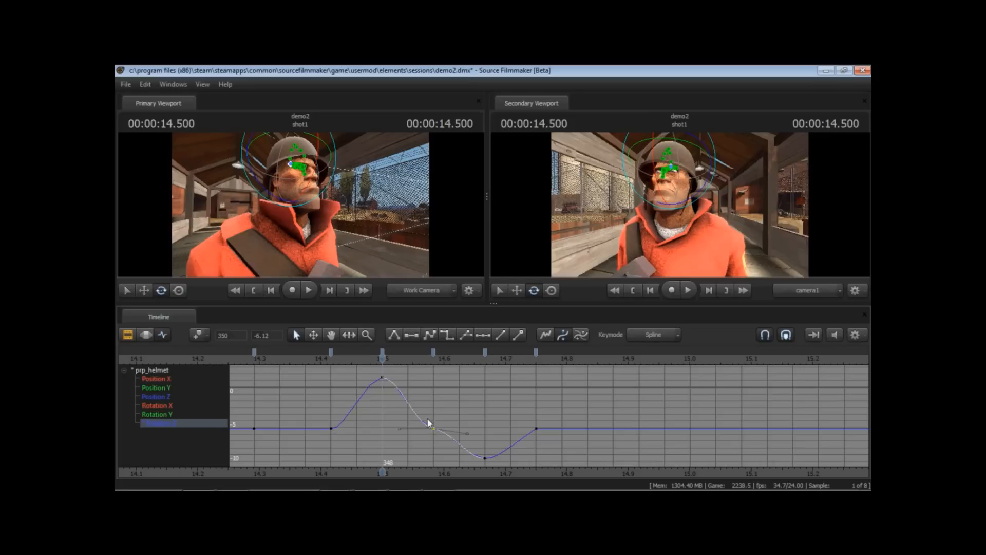
{"action": "mouse_move", "coordinate": [426, 433]}
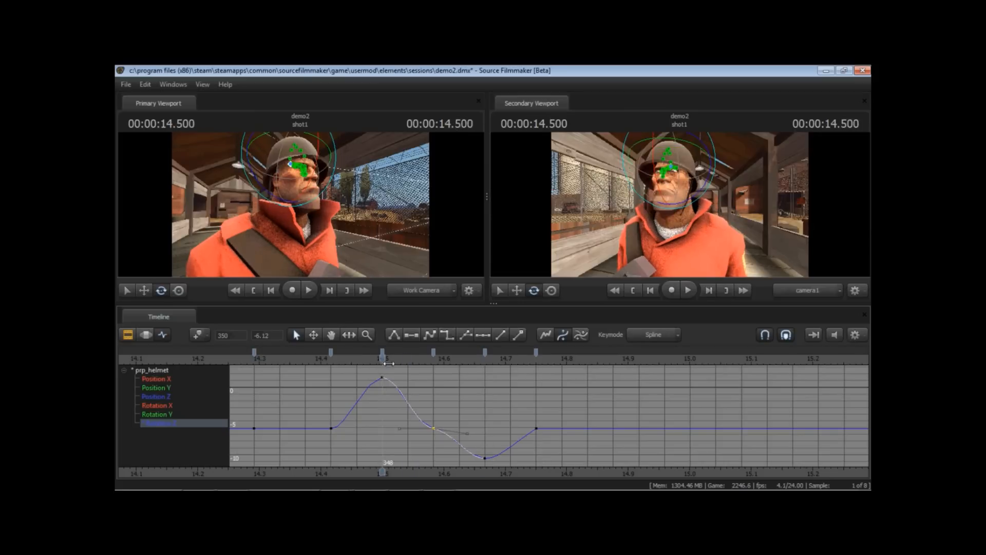
Scrub to the hop peak at 14.5 s and select the frame-350 slope keyframe
{"action": "left_click_drag", "start_coordinate": [383, 359], "coordinate": [510, 358]}
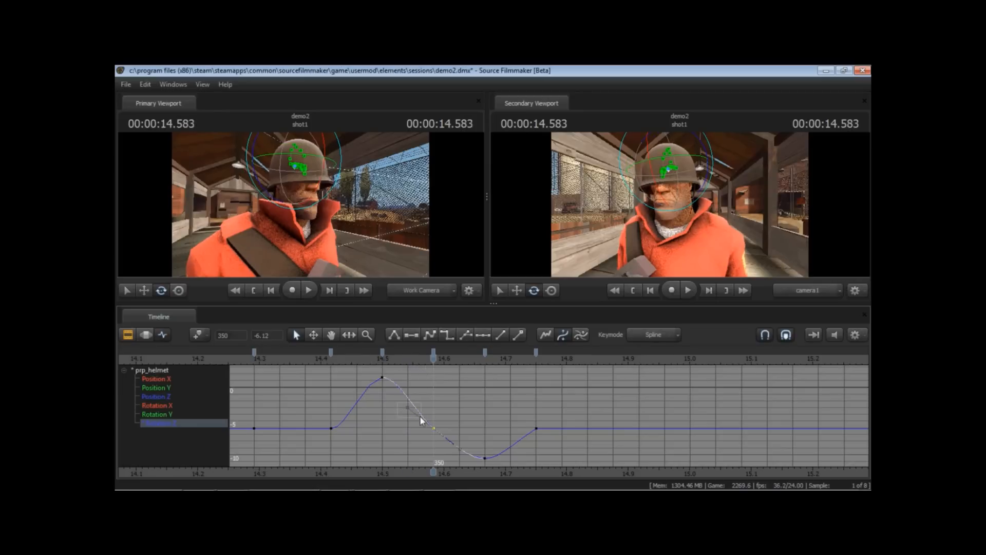
{"action": "left_click_drag", "start_coordinate": [434, 429], "coordinate": [434, 429]}
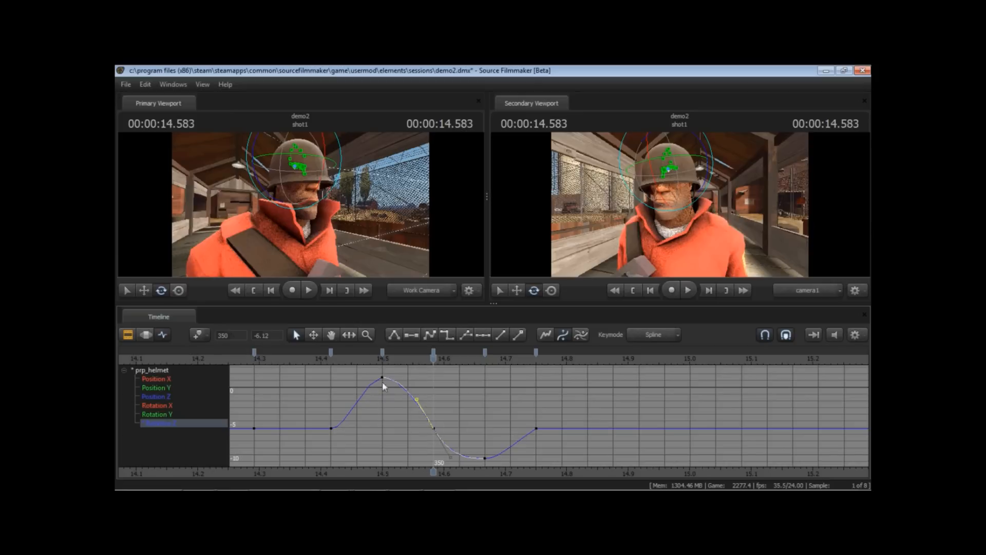
{"action": "mouse_move", "coordinate": [395, 368]}
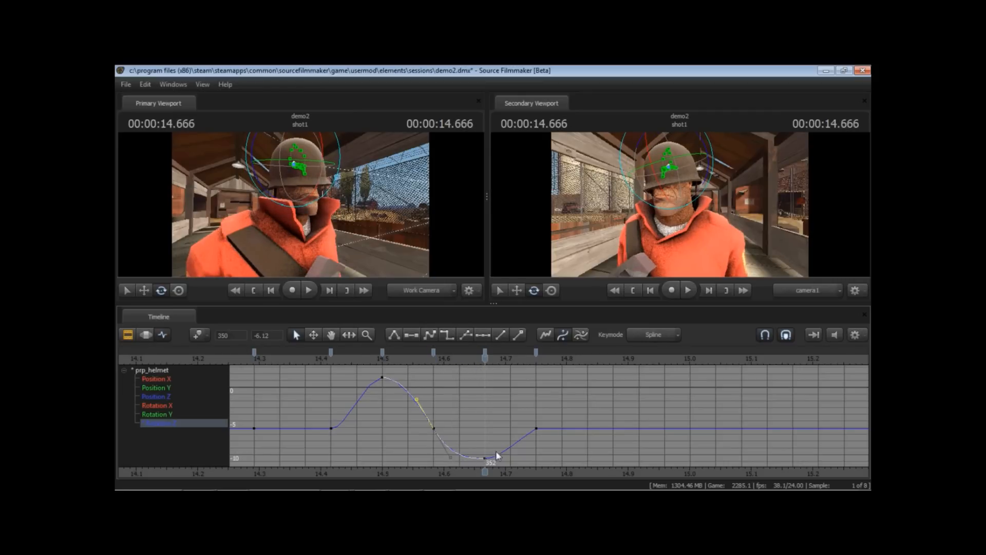
{"action": "mouse_move", "coordinate": [449, 431]}
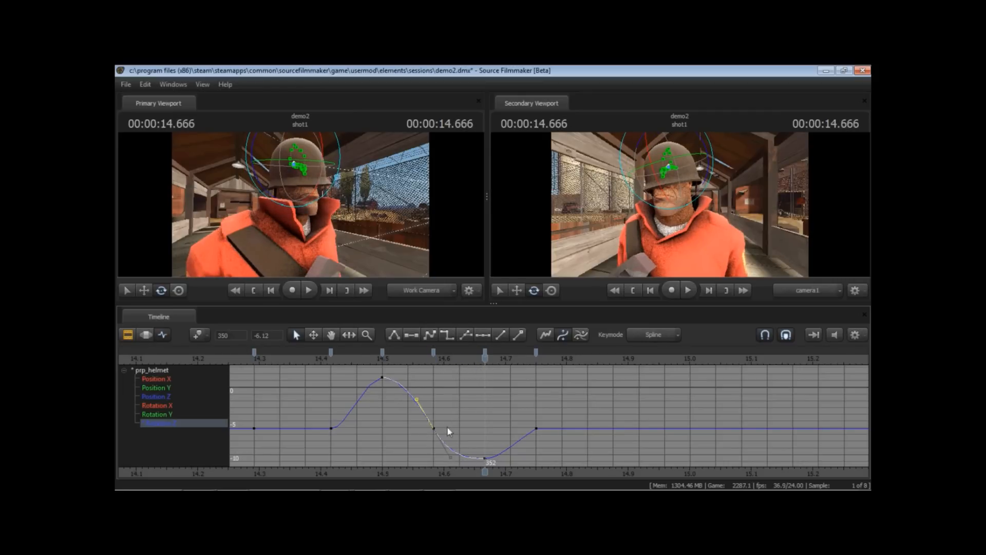
{"action": "left_click_drag", "start_coordinate": [484, 349], "coordinate": [355, 349]}
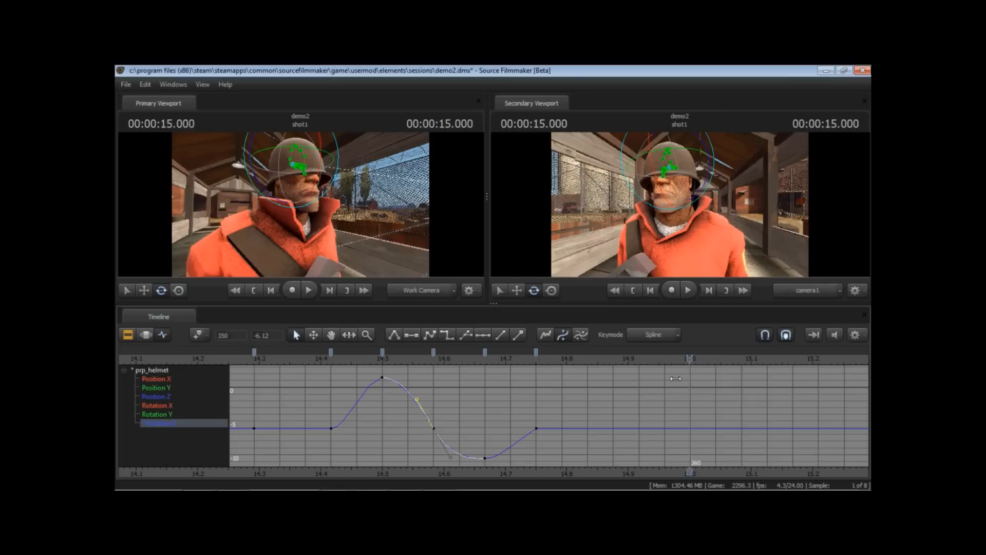
{"action": "left_click_drag", "start_coordinate": [688, 358], "coordinate": [356, 358]}
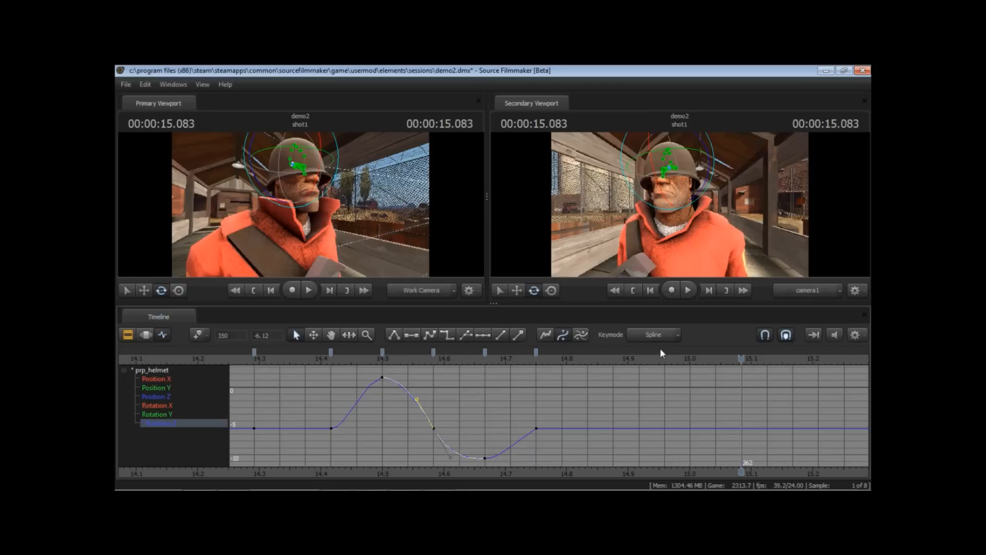
{"action": "mouse_move", "coordinate": [682, 362]}
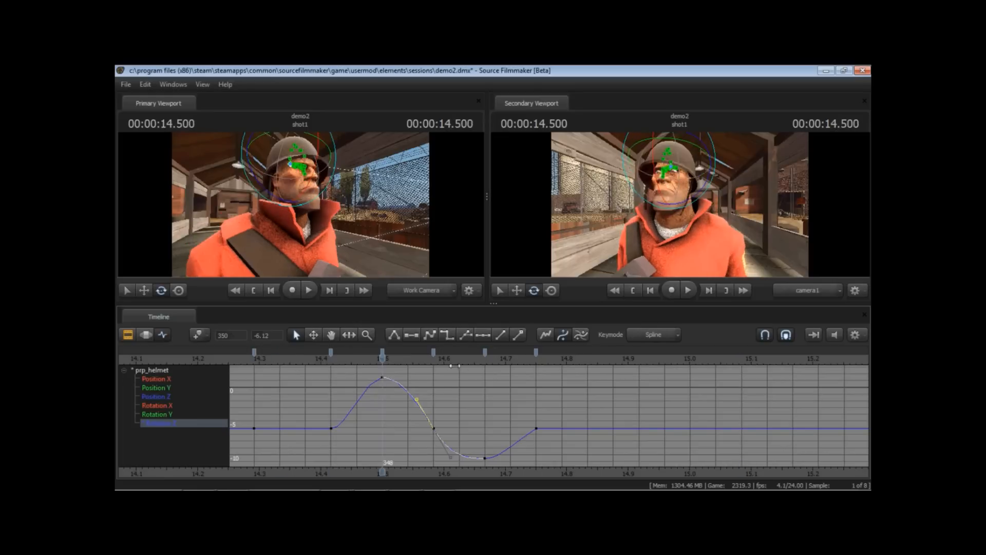
{"action": "left_click_drag", "start_coordinate": [382, 354], "coordinate": [332, 353]}
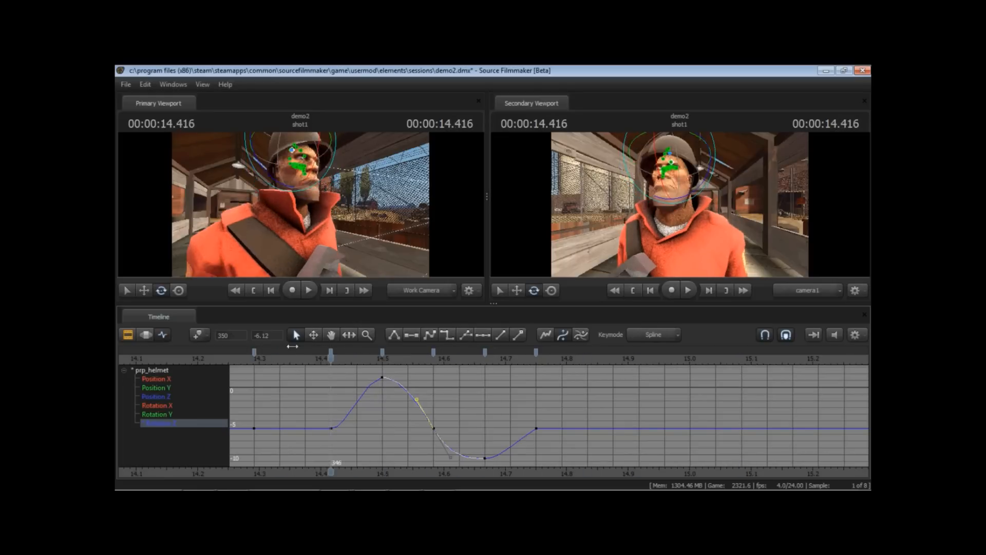
{"action": "left_click_drag", "start_coordinate": [331, 351], "coordinate": [586, 351]}
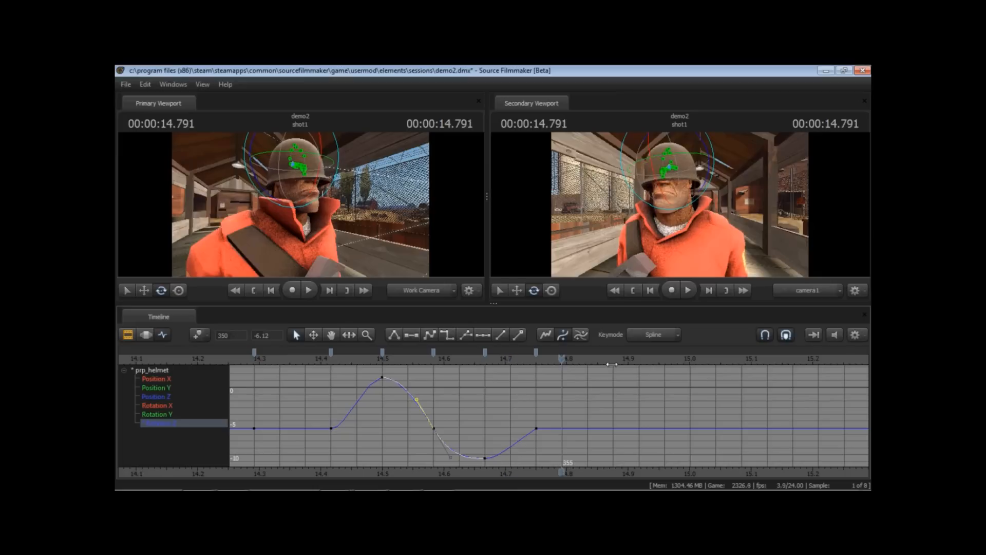
{"action": "left_click_drag", "start_coordinate": [560, 363], "coordinate": [509, 364]}
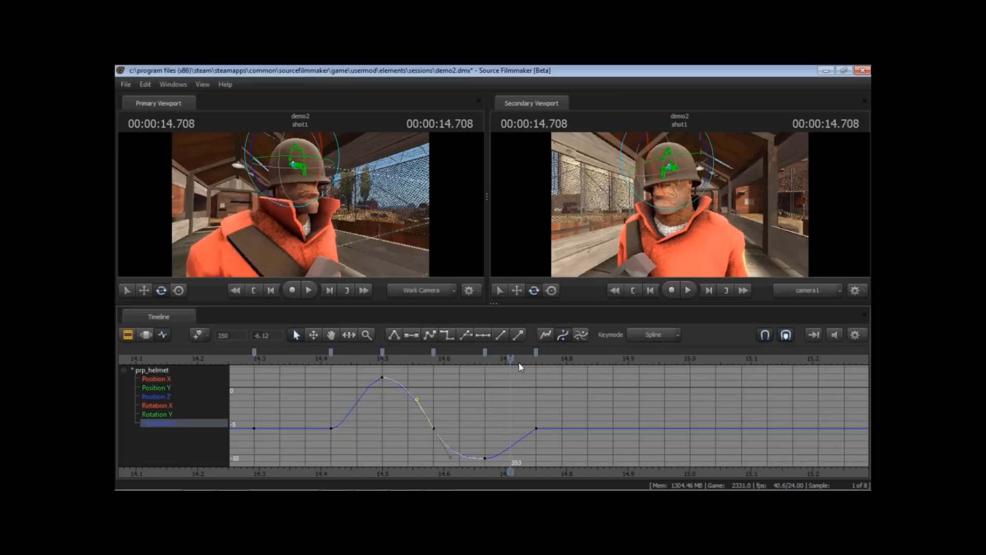
{"action": "mouse_move", "coordinate": [537, 207]}
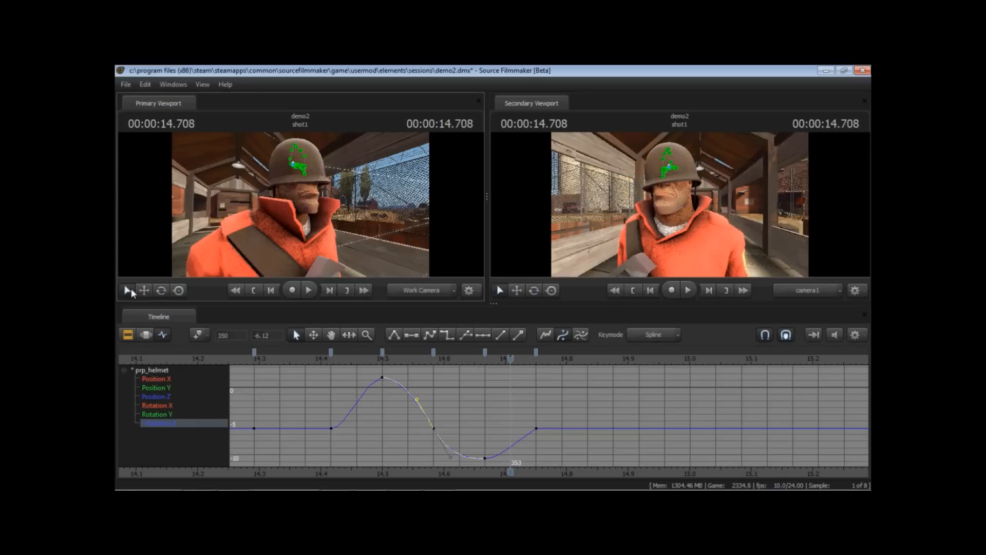
{"action": "mouse_move", "coordinate": [427, 362]}
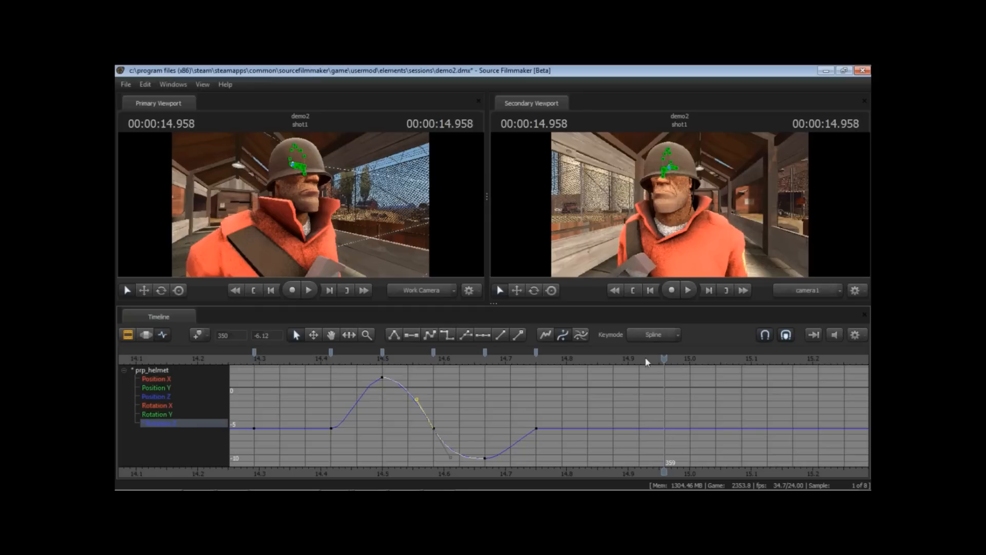
{"action": "mouse_move", "coordinate": [518, 334]}
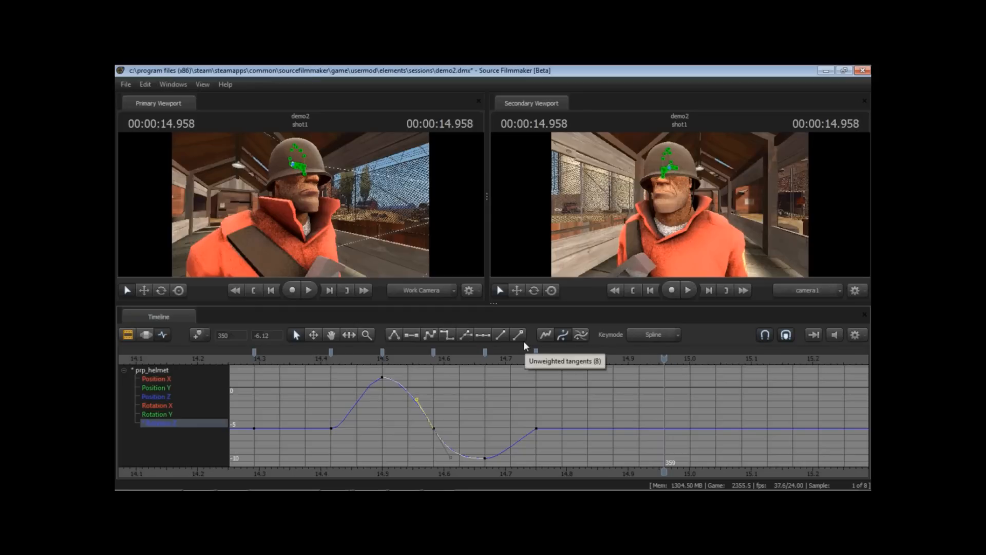